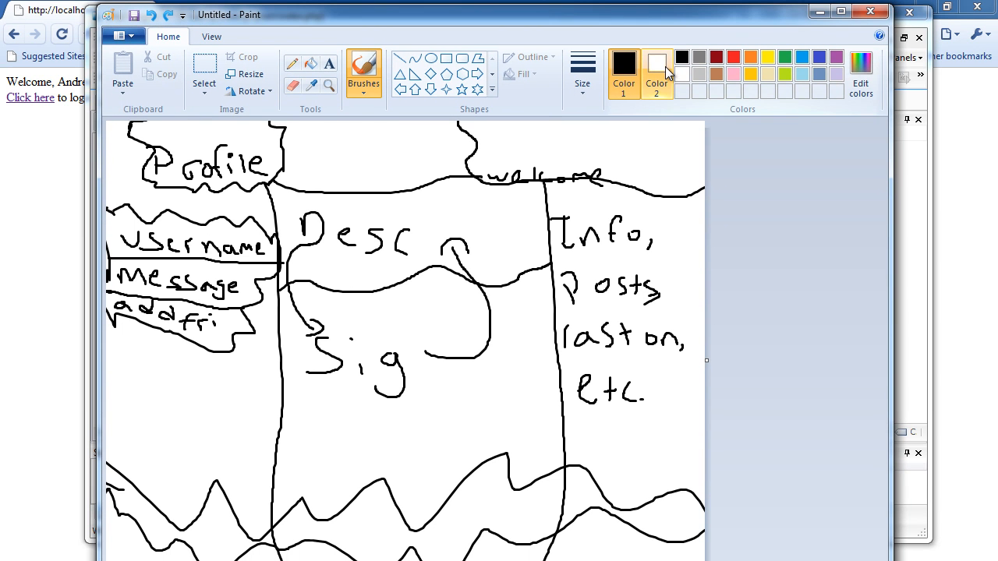
pyautogui.moveTo(657, 75)
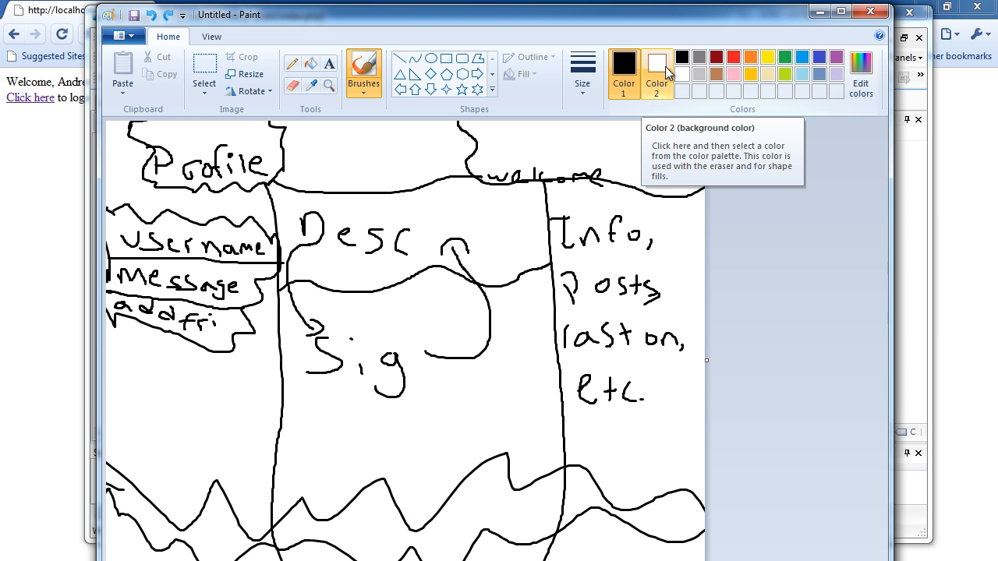
pyautogui.moveTo(81, 50)
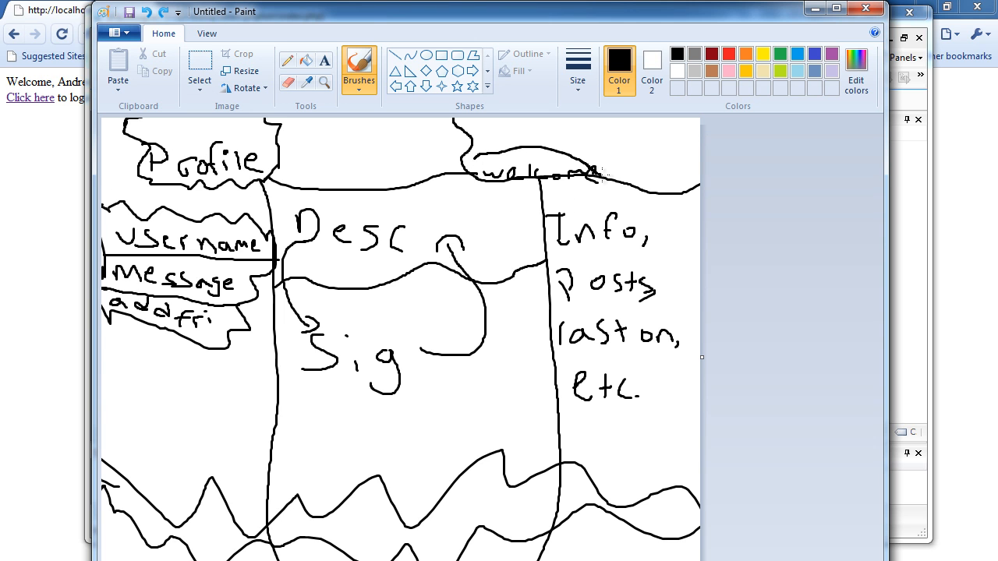
# - Draw freehand loops around the welcome heading, the left-column labels and the Sig area
pyautogui.moveTo(455, 148); pyautogui.dragTo(608, 187)
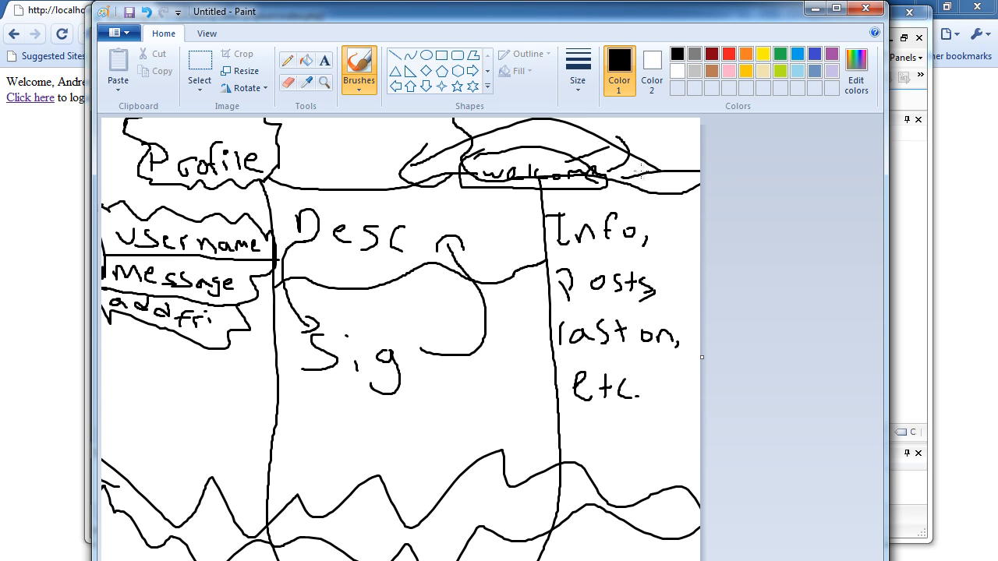
pyautogui.moveTo(456, 117)
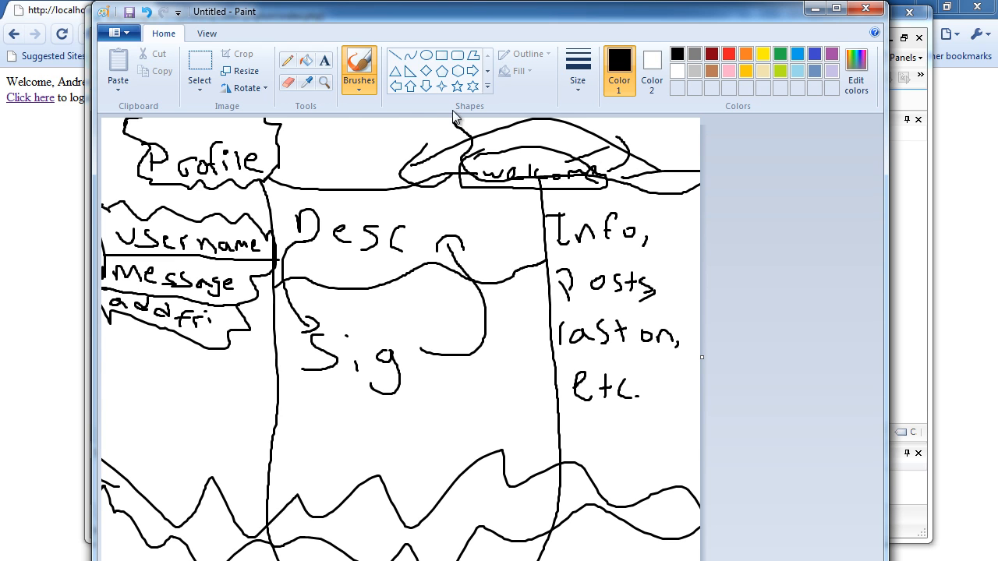
pyautogui.moveTo(349, 125)
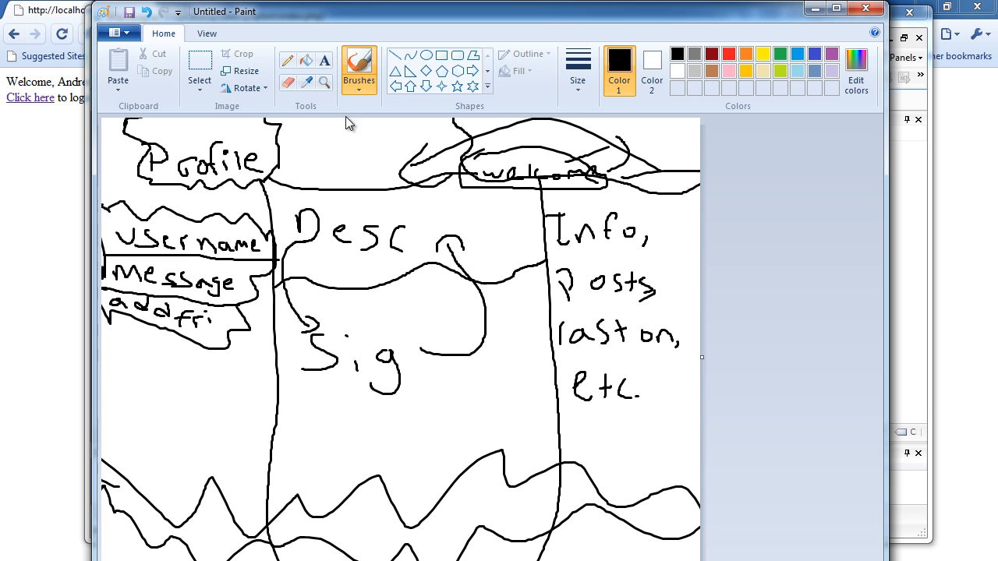
pyautogui.moveTo(303, 128)
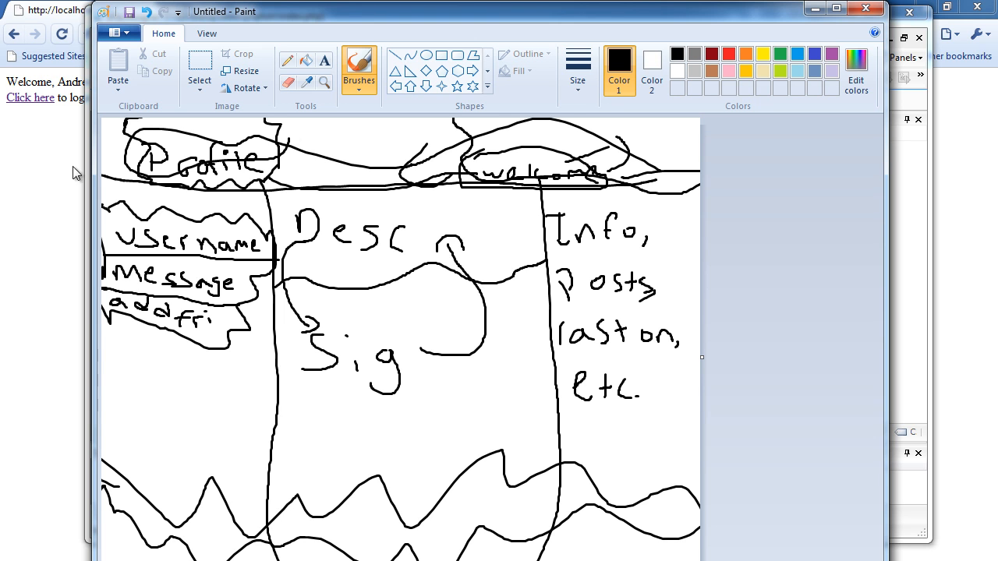
pyautogui.moveTo(222, 174)
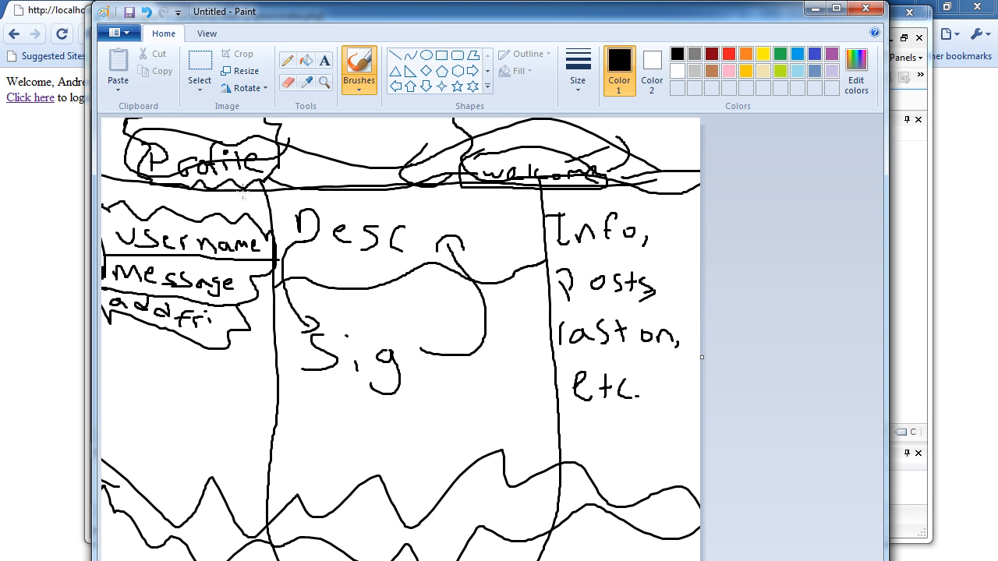
pyautogui.moveTo(190, 240)
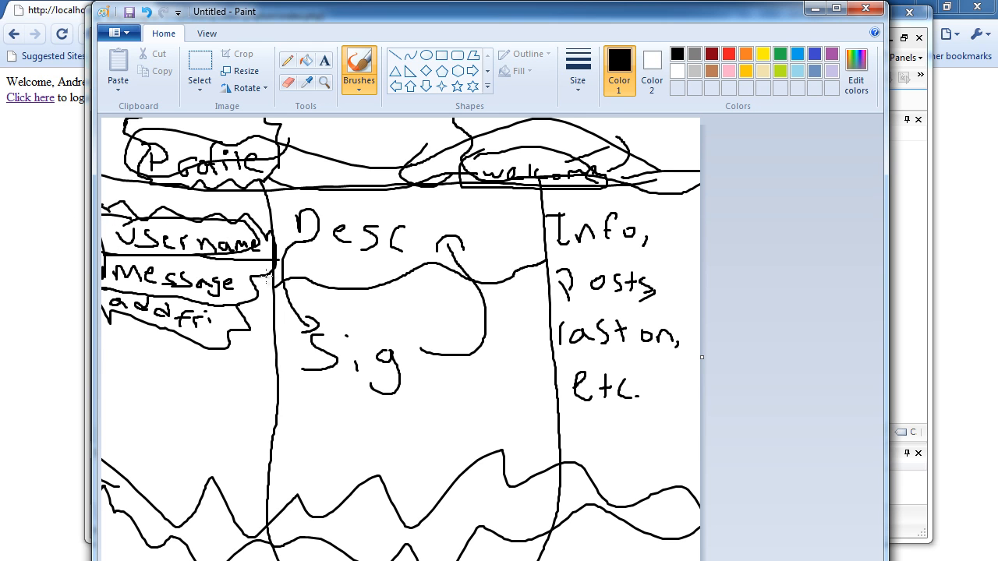
pyautogui.moveTo(102, 257); pyautogui.dragTo(273, 268)
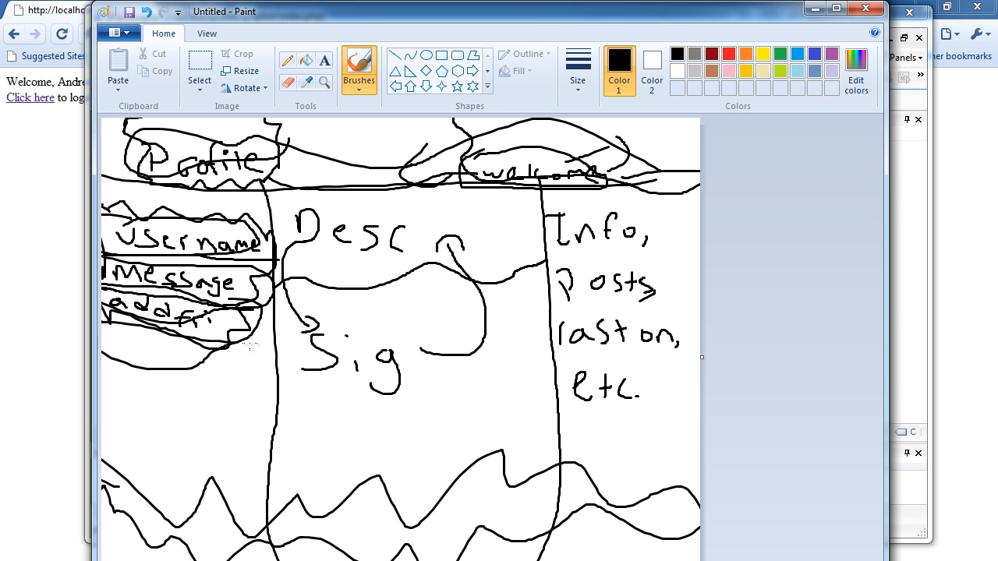
pyautogui.moveTo(330, 219)
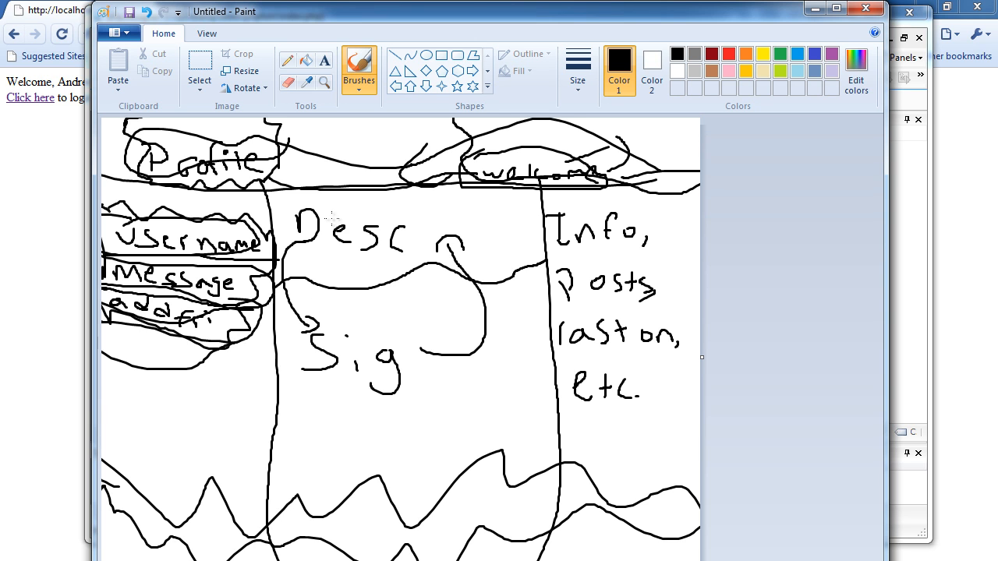
pyautogui.moveTo(356, 320); pyautogui.dragTo(413, 382)
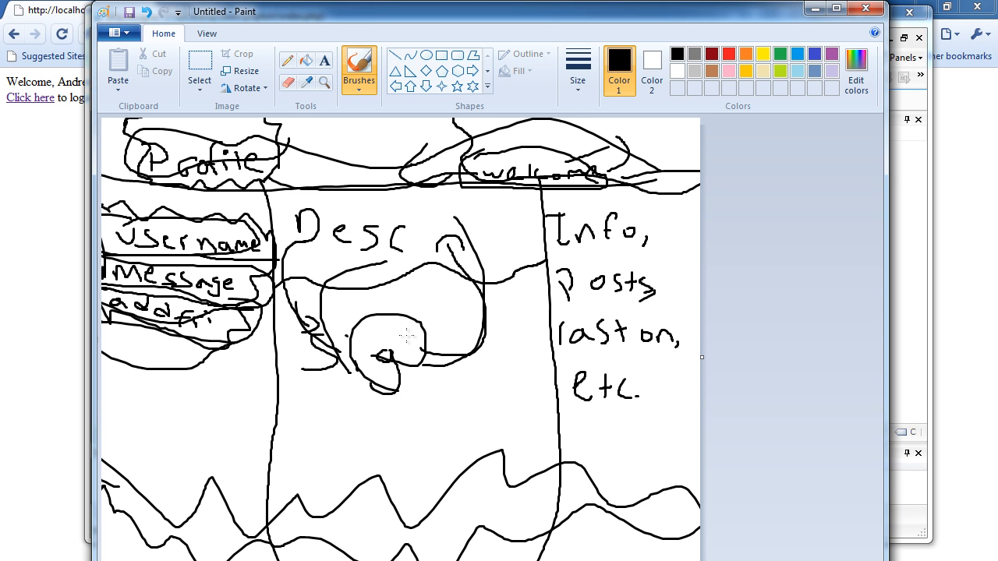
pyautogui.moveTo(663, 246)
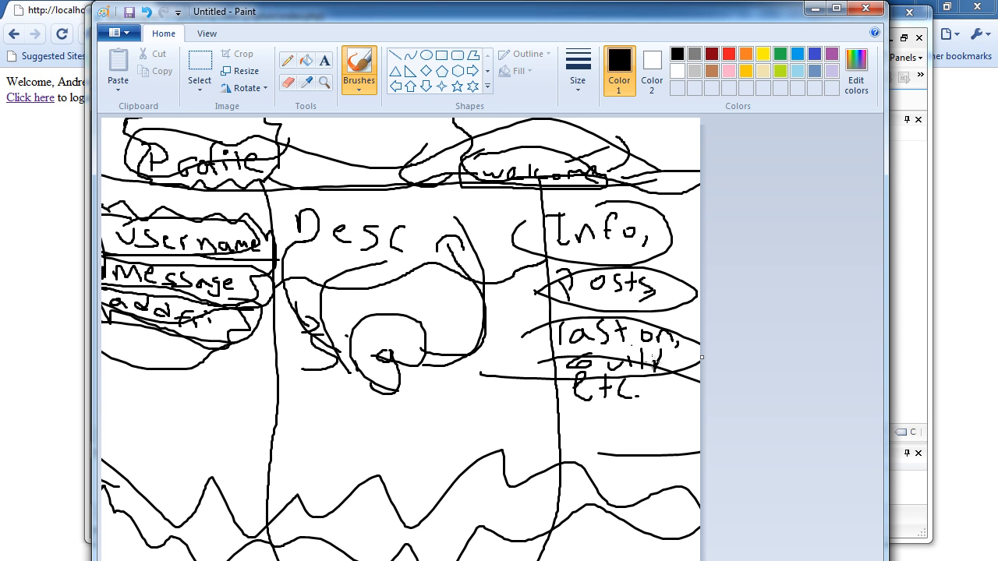
pyautogui.moveTo(719, 351)
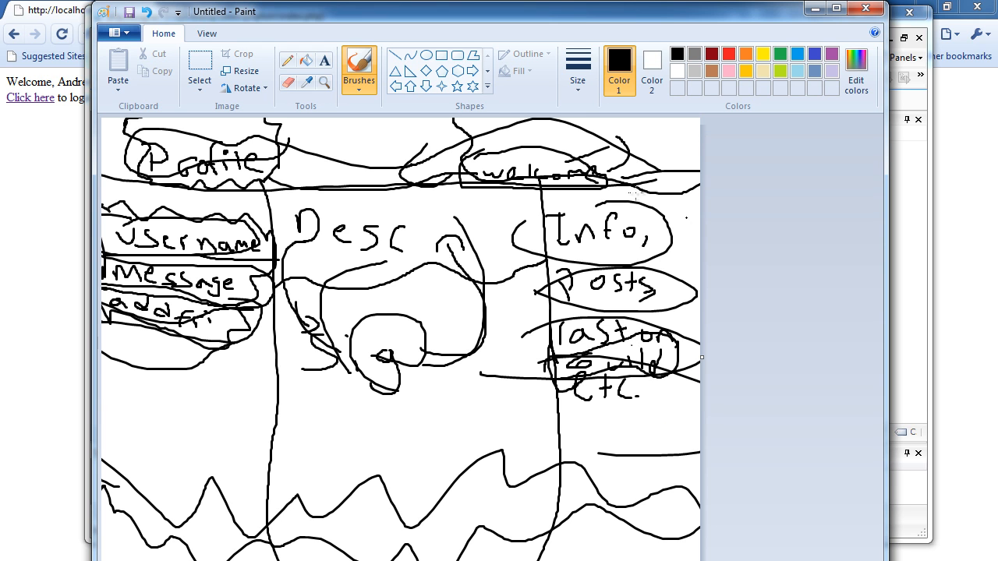
pyautogui.moveTo(366, 187)
pyautogui.write('profil')
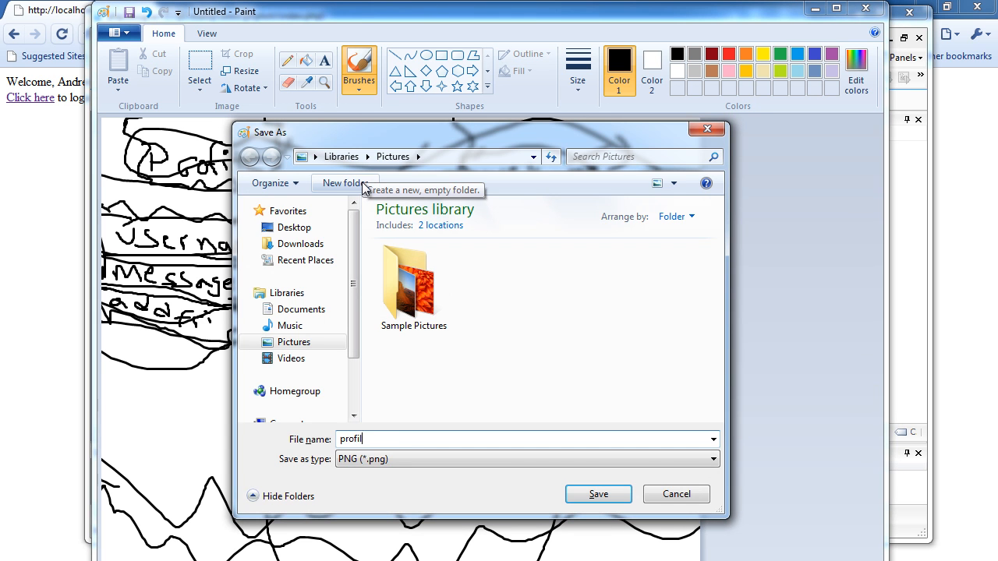
# - Save the profile layout sketch as a PNG image
pyautogui.click(599, 492)
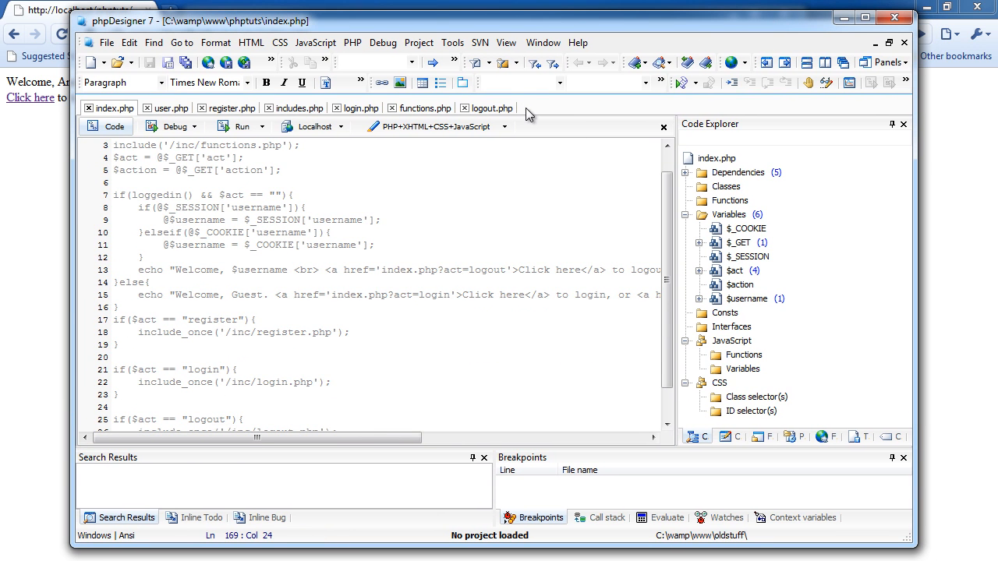
pyautogui.moveTo(530, 109)
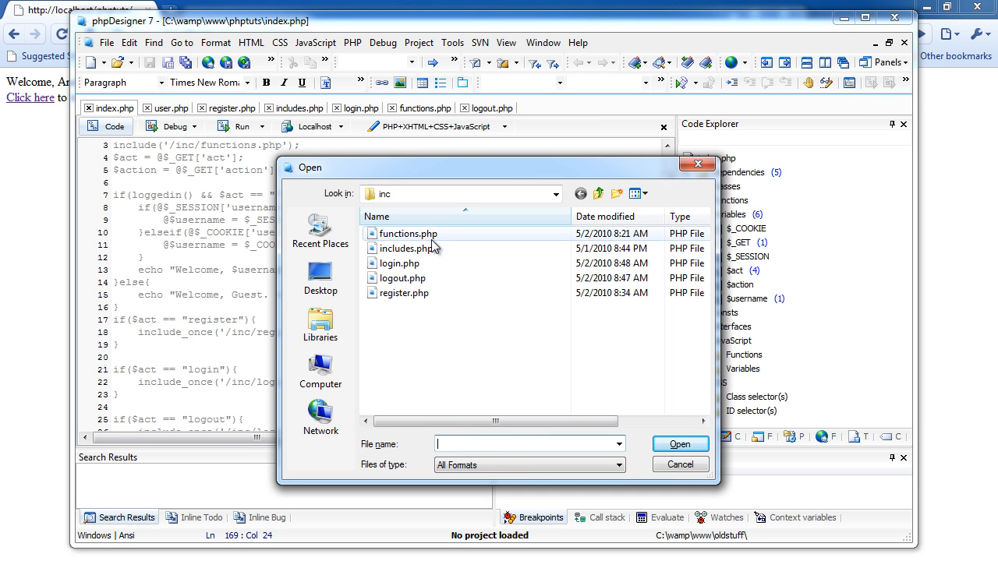
# - Open includes.php from the inc folder for editing
pyautogui.click(409, 247)
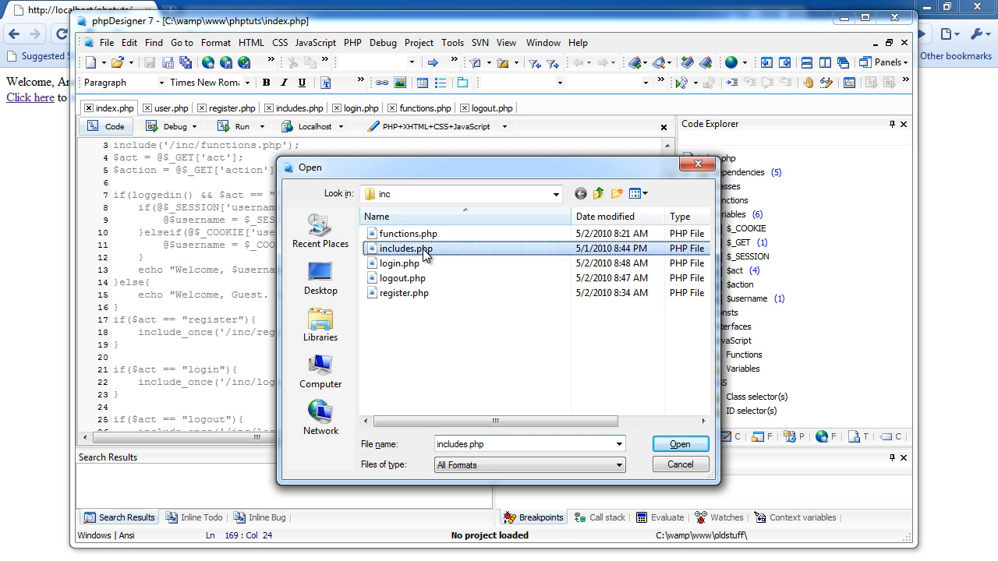
pyautogui.click(680, 443)
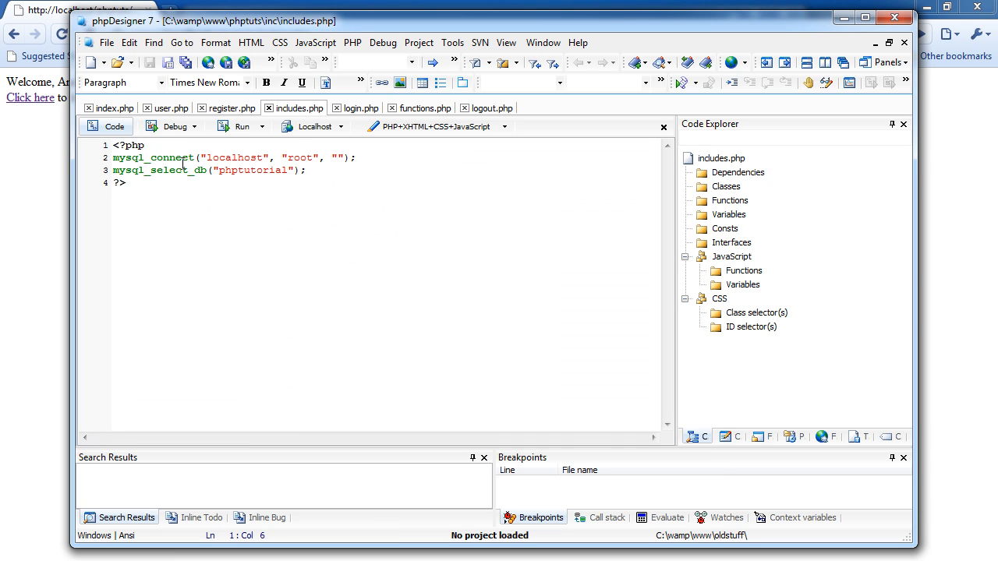
# - Begin a <style type="text/css"> block at the top of includes.php
pyautogui.click(132, 145)
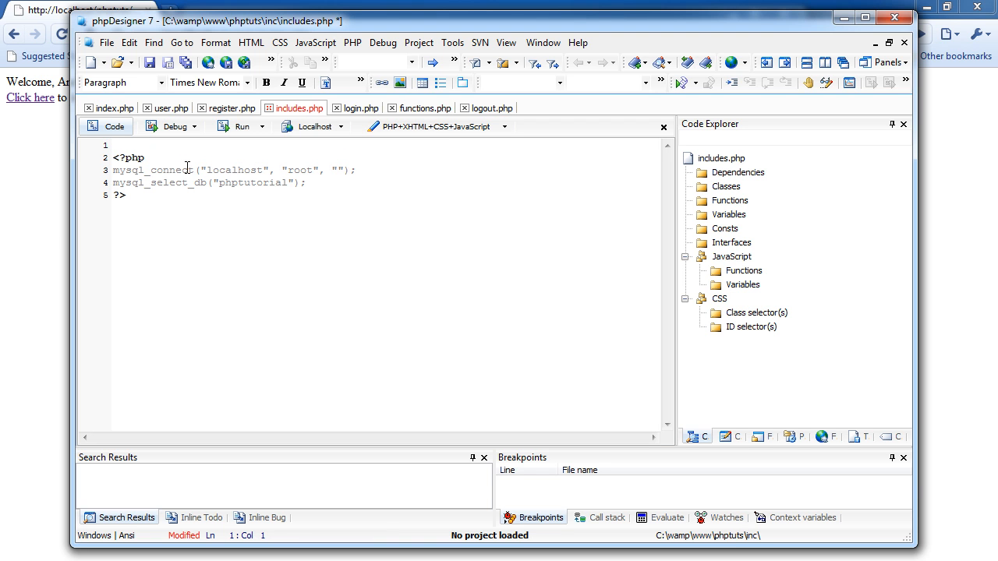
pyautogui.write('<')
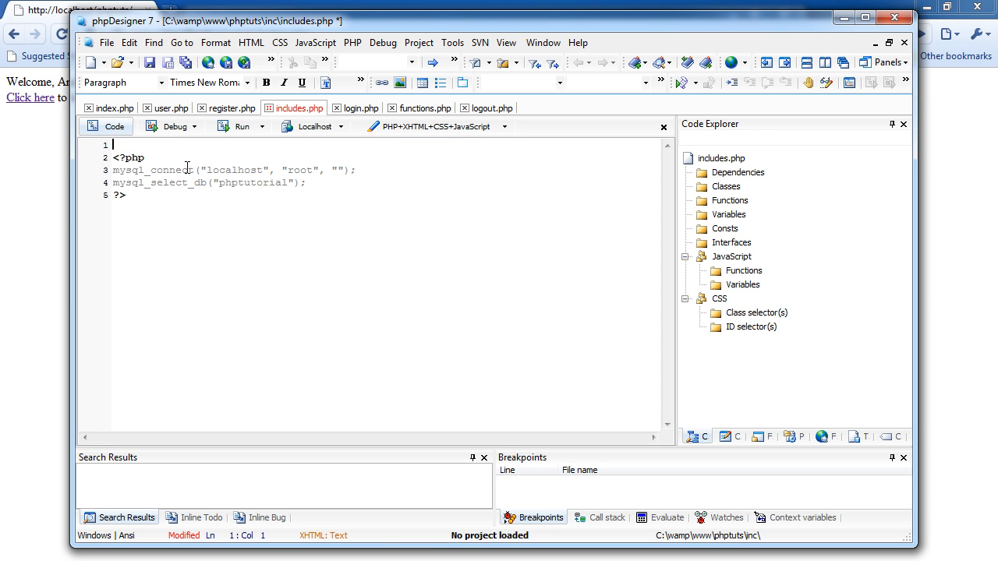
pyautogui.write('script')
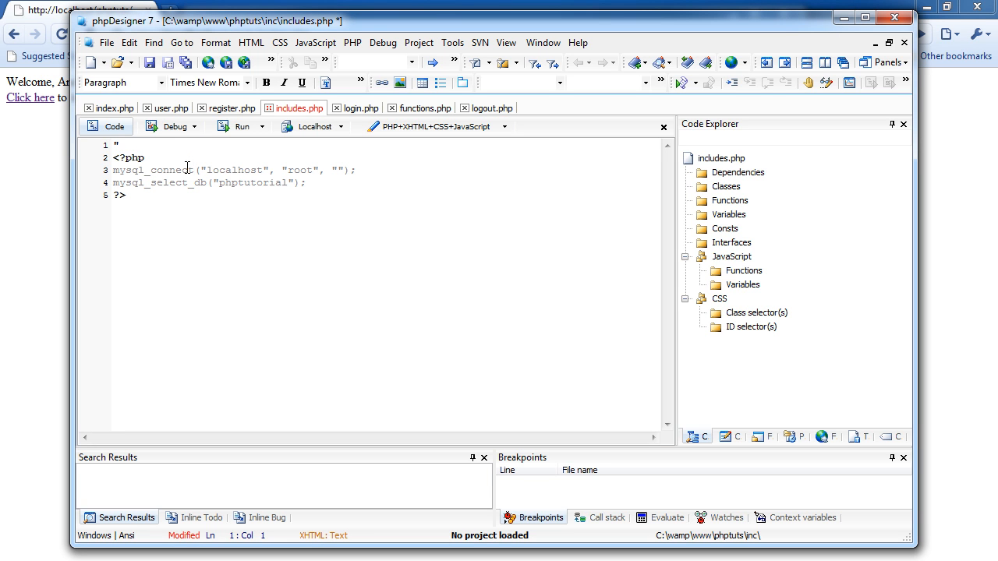
pyautogui.press('Backspace')
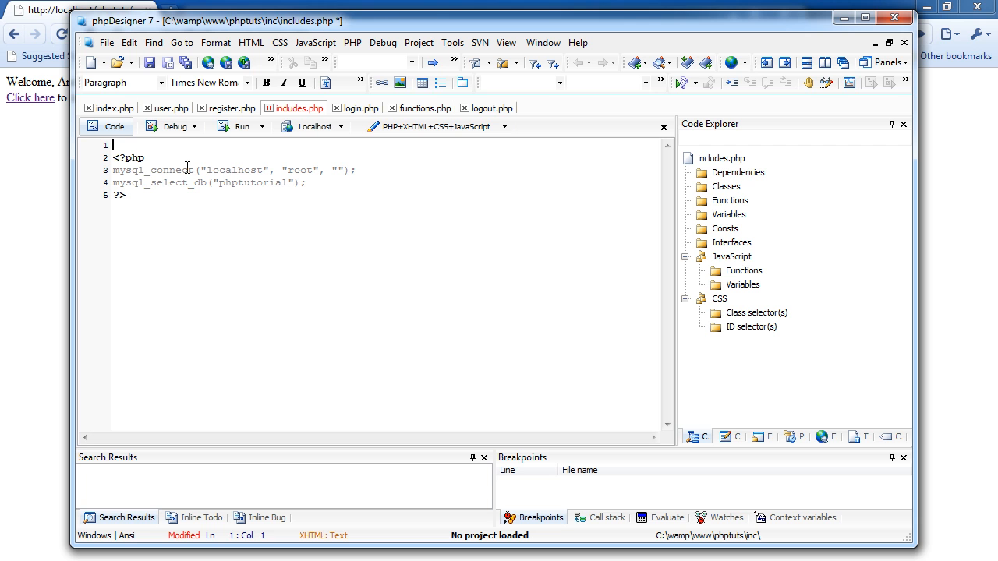
pyautogui.write('<style type="text/css">')
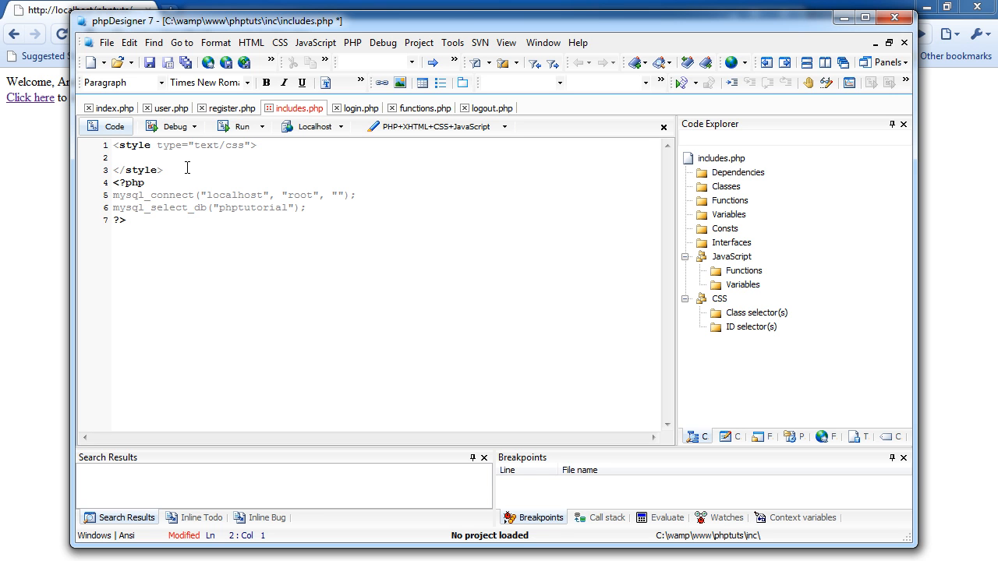
# - Add a universal * rule setting font-family to "Tahoma" in the style block
pyautogui.write('*{')
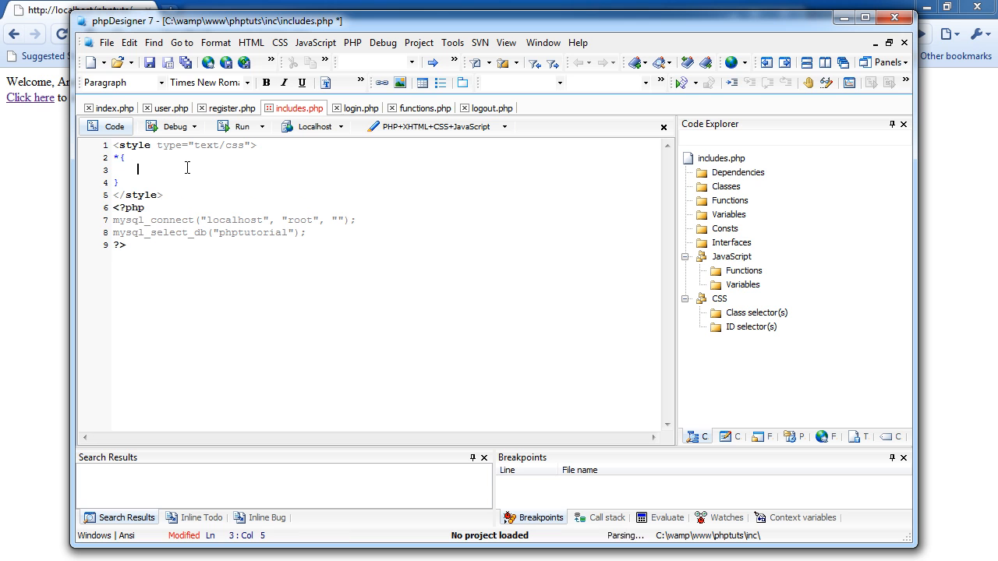
pyautogui.write('#')
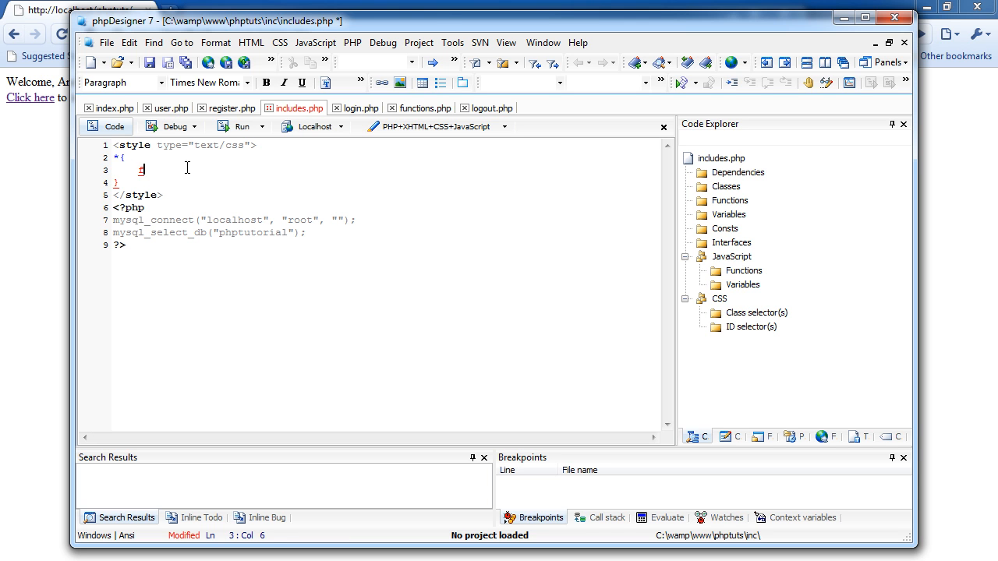
pyautogui.write('font-style:')
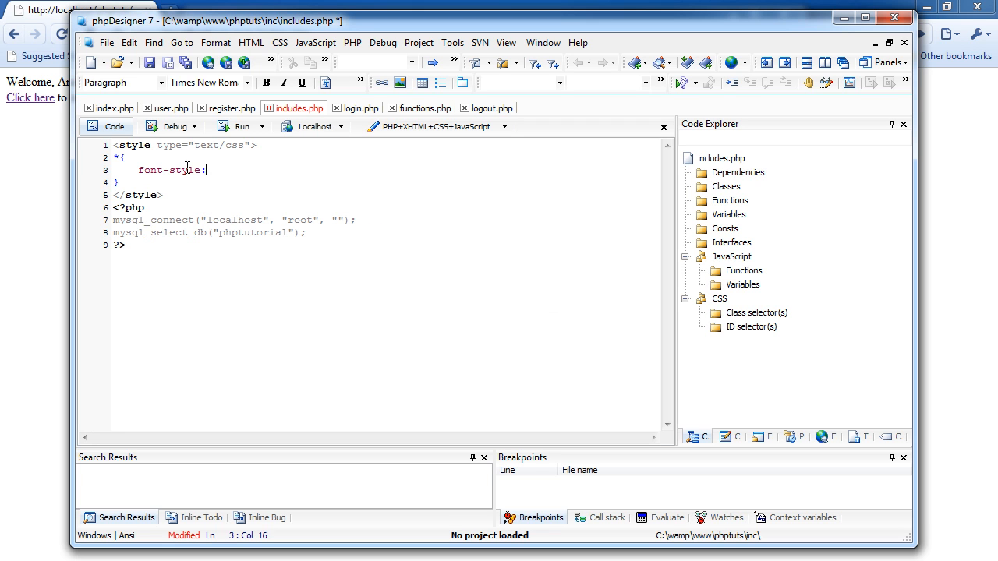
pyautogui.press('BackSpace')
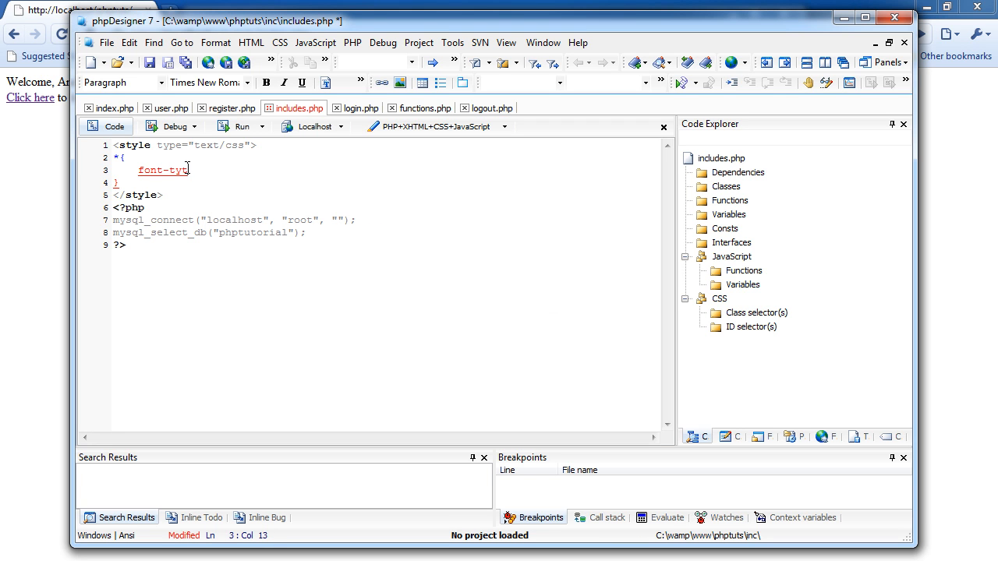
pyautogui.write('pe:')
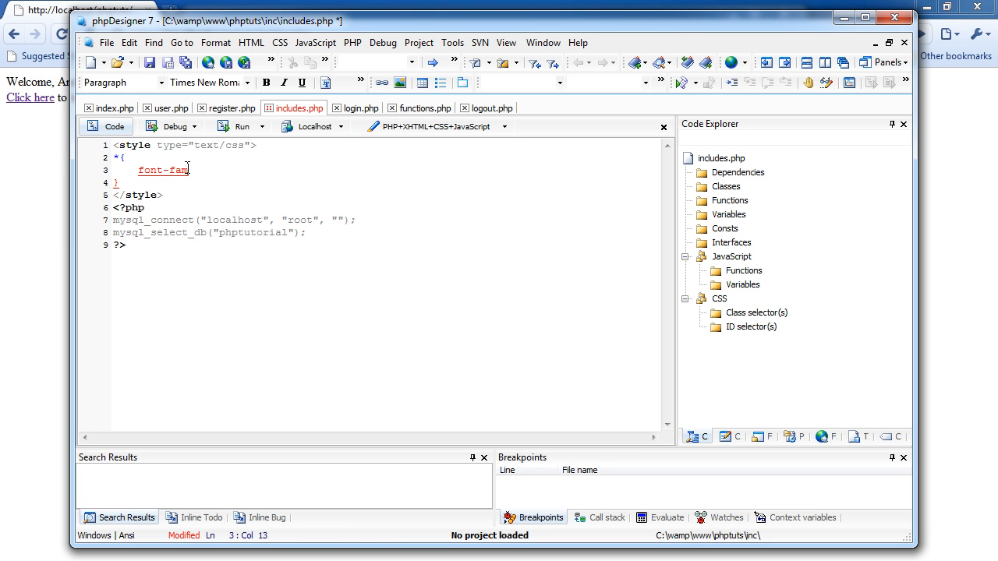
pyautogui.write('ily: serif')
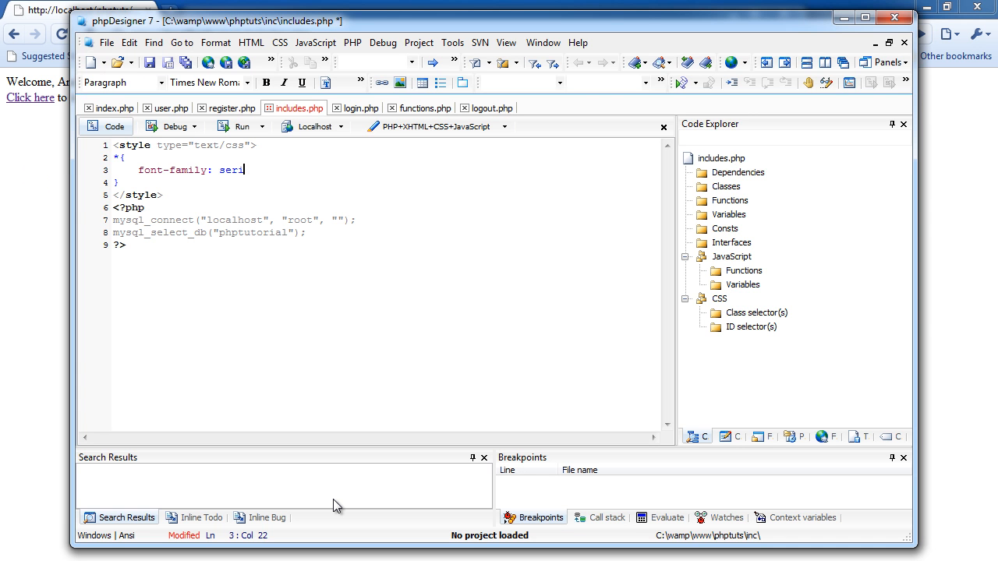
pyautogui.press('BackSpace')
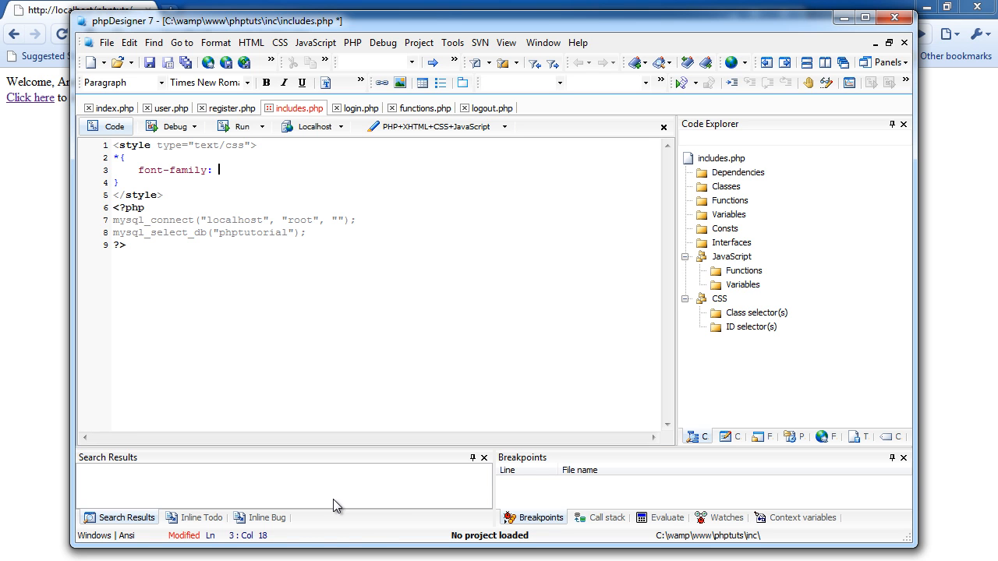
pyautogui.write('""')
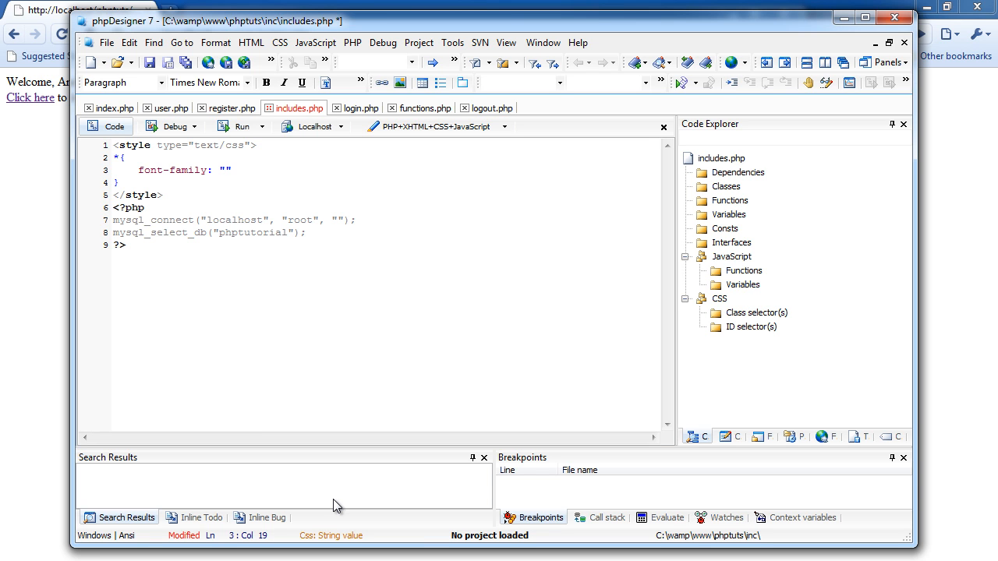
pyautogui.write('Tahoma";')
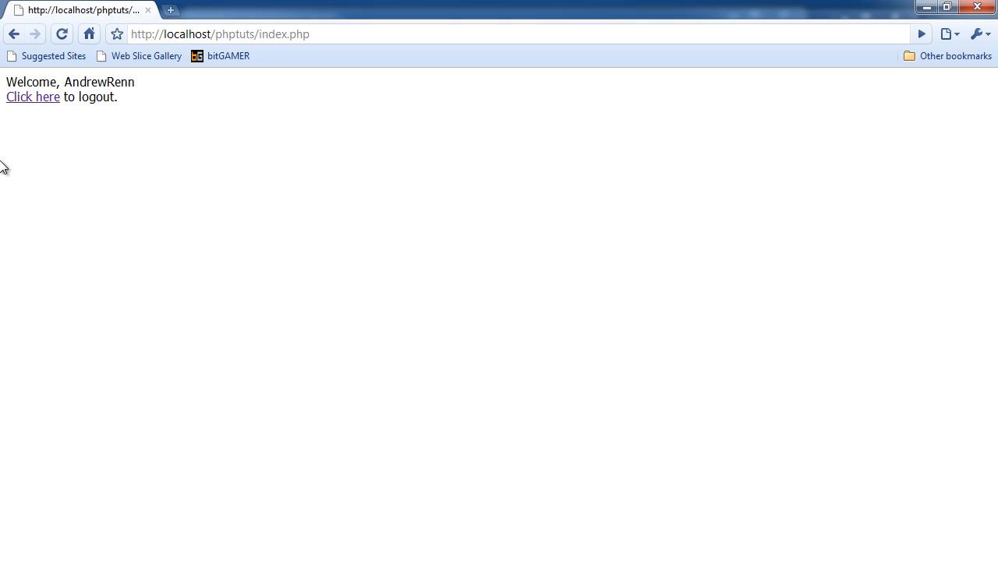
# - Add a small font-size (9px, then adjusted) under font-family in the * rule
pyautogui.click(220, 34)
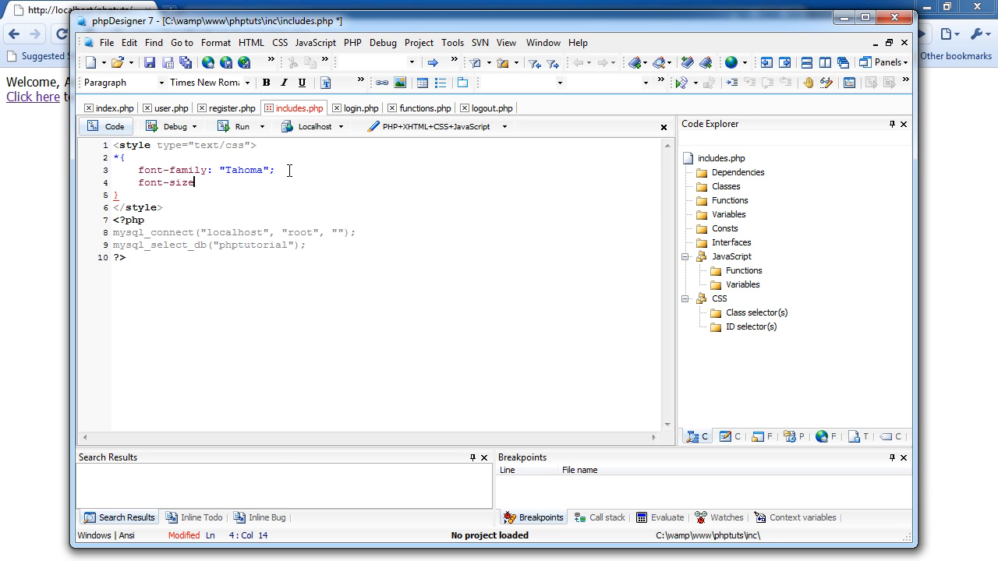
pyautogui.write(':')
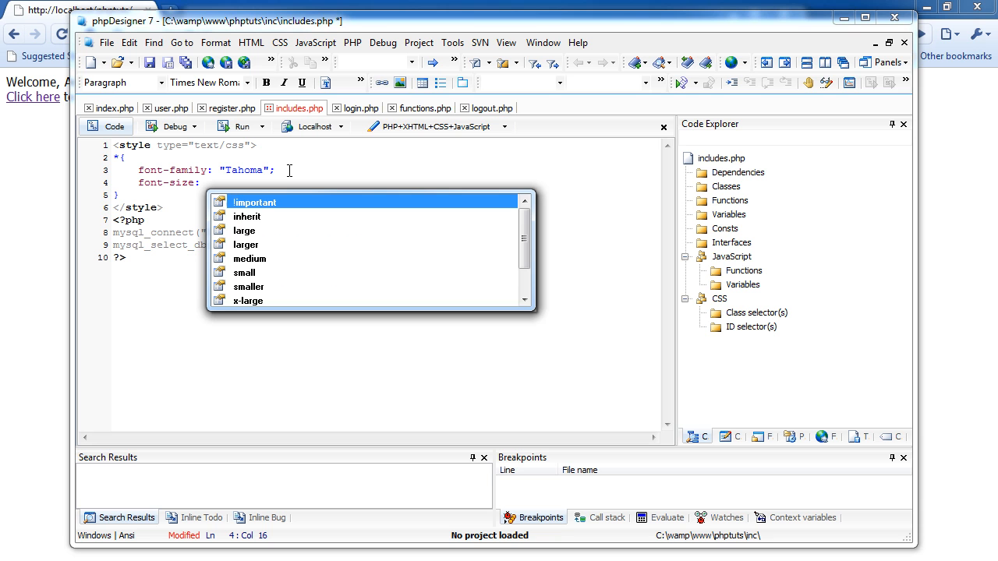
pyautogui.write('9px;')
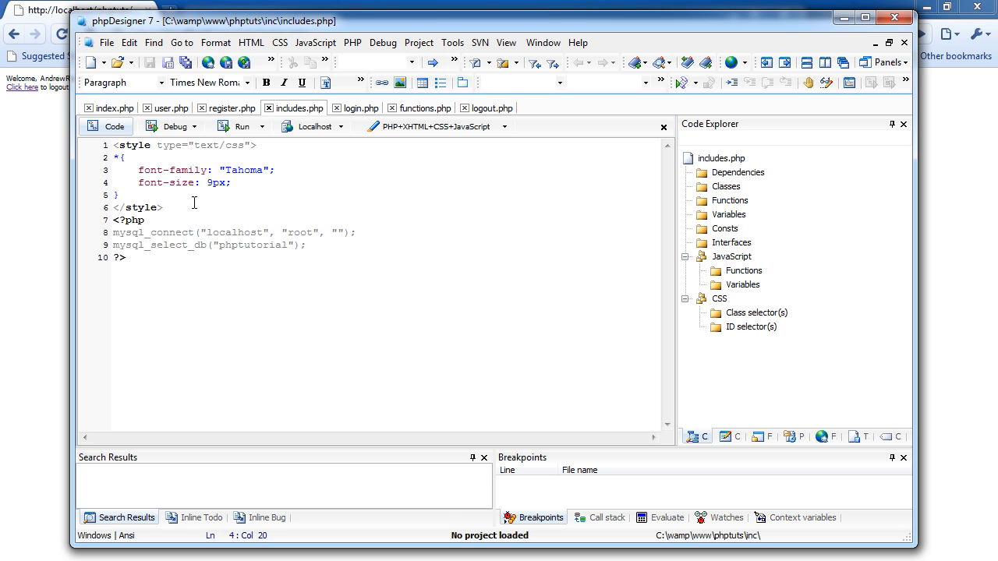
pyautogui.write('11')
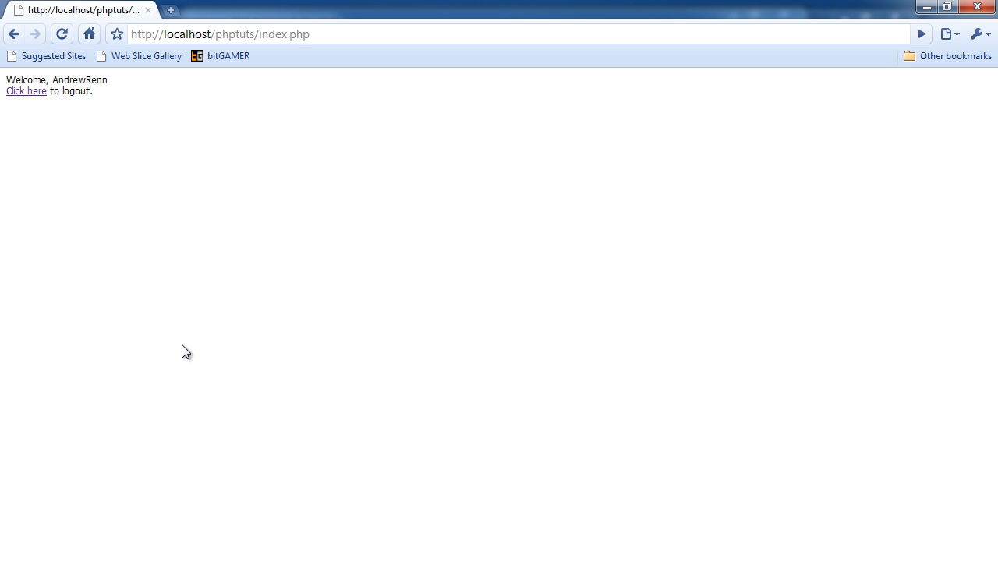
# - Log out of the site in Chrome, select the guest welcome text, and return to index.php's code
pyautogui.click(25, 91)
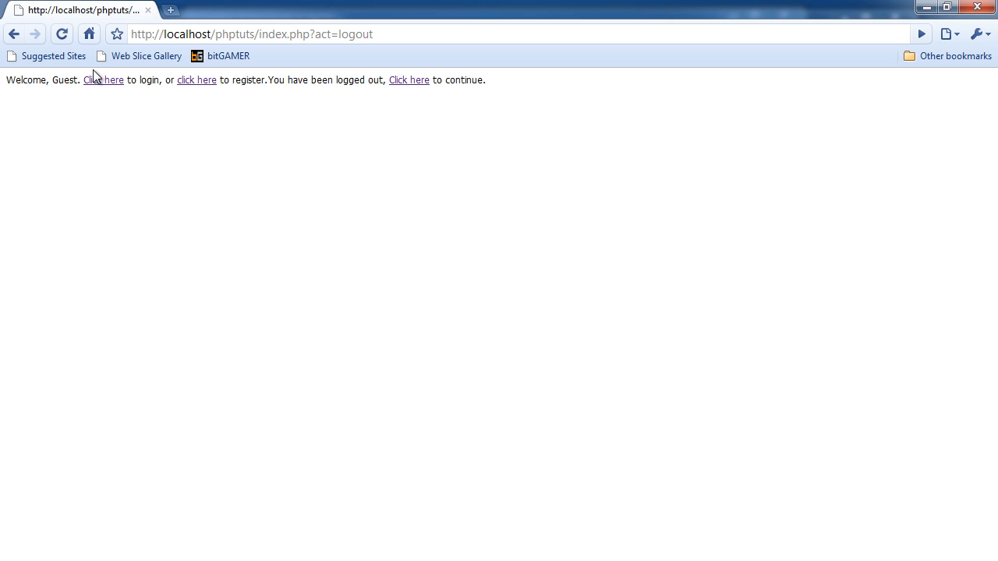
pyautogui.moveTo(74, 94)
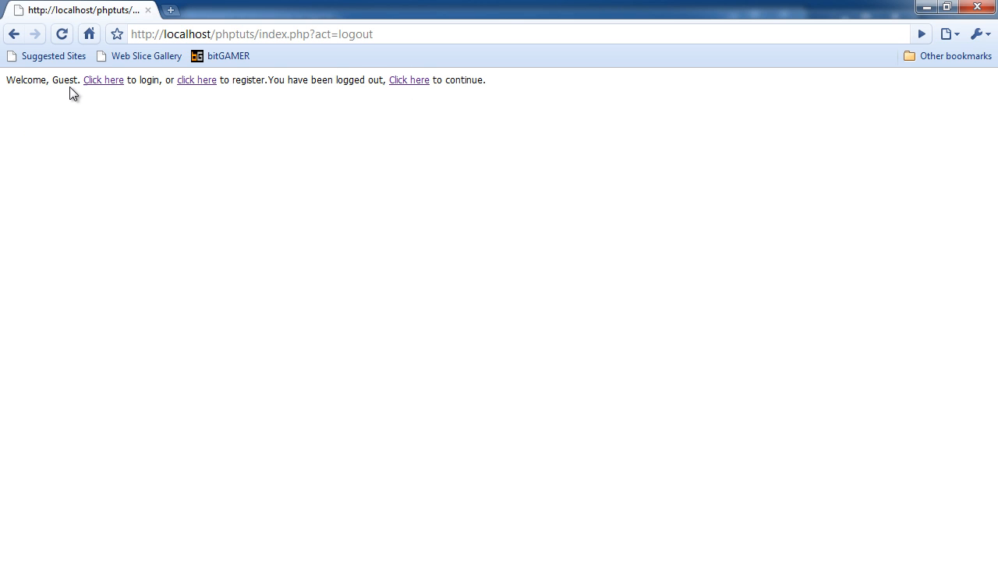
pyautogui.moveTo(5, 80); pyautogui.dragTo(279, 79)
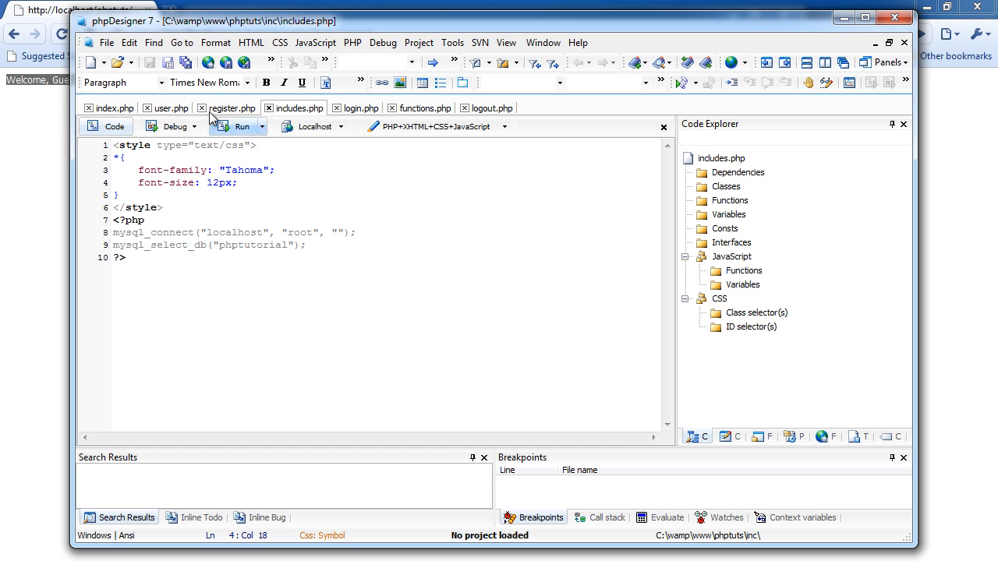
pyautogui.click(107, 107)
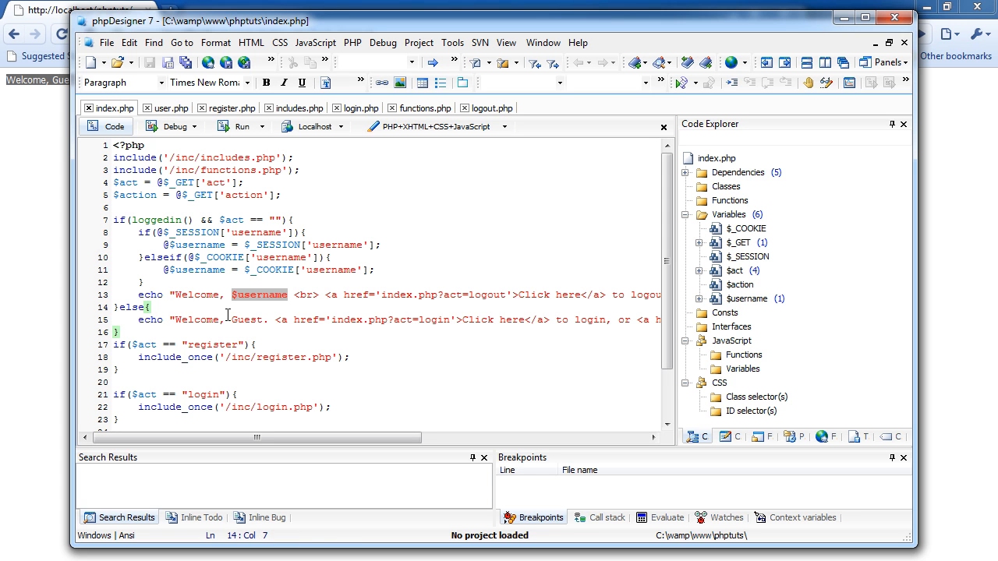
# - Change the else branch to elseif(!loggedin() && $act == "") in index.php
pyautogui.press('Backspace')
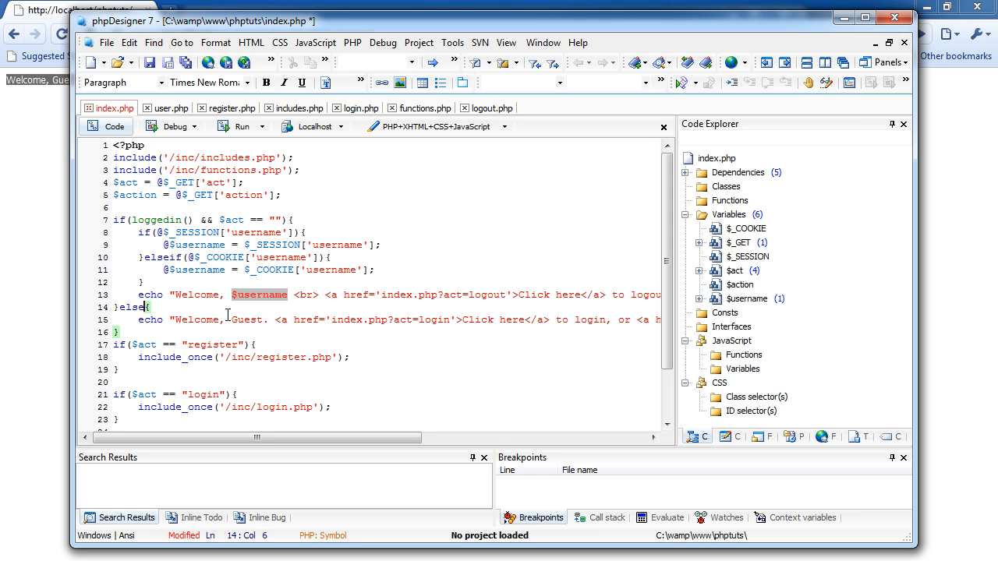
pyautogui.write('elseif($!')
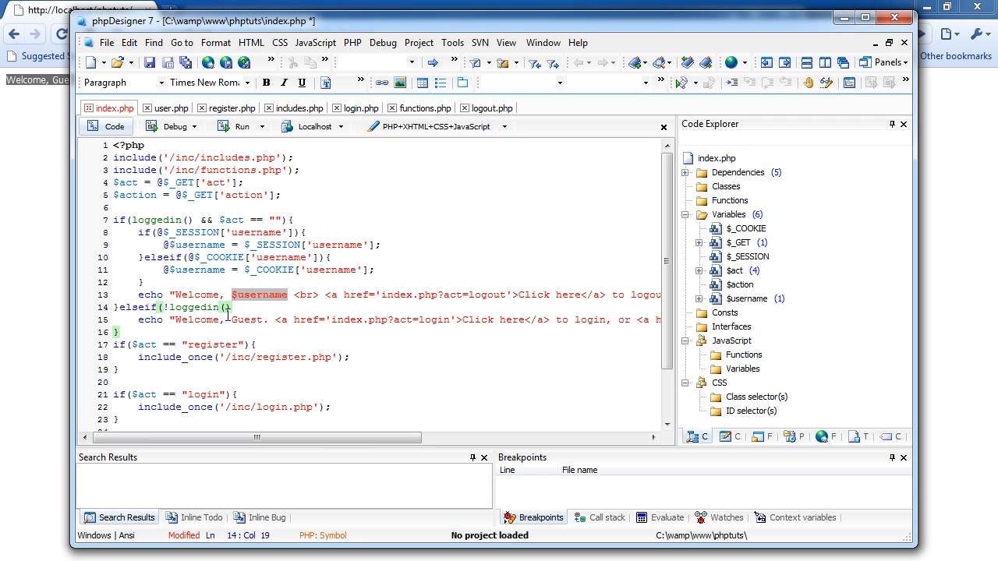
pyautogui.write('&&')
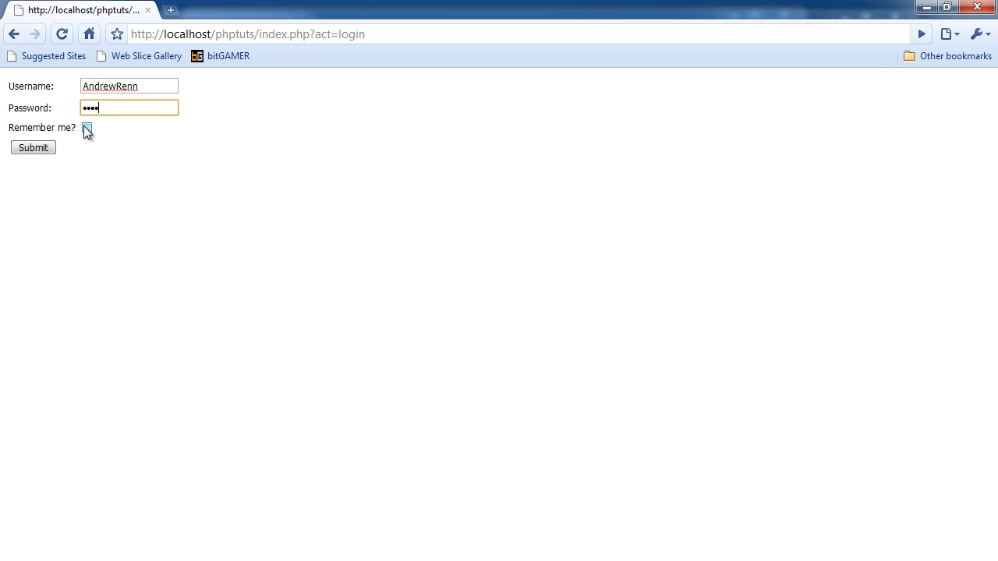
# - Log back into the site in the browser and return to includes.php in the editor
pyautogui.click(33, 147)
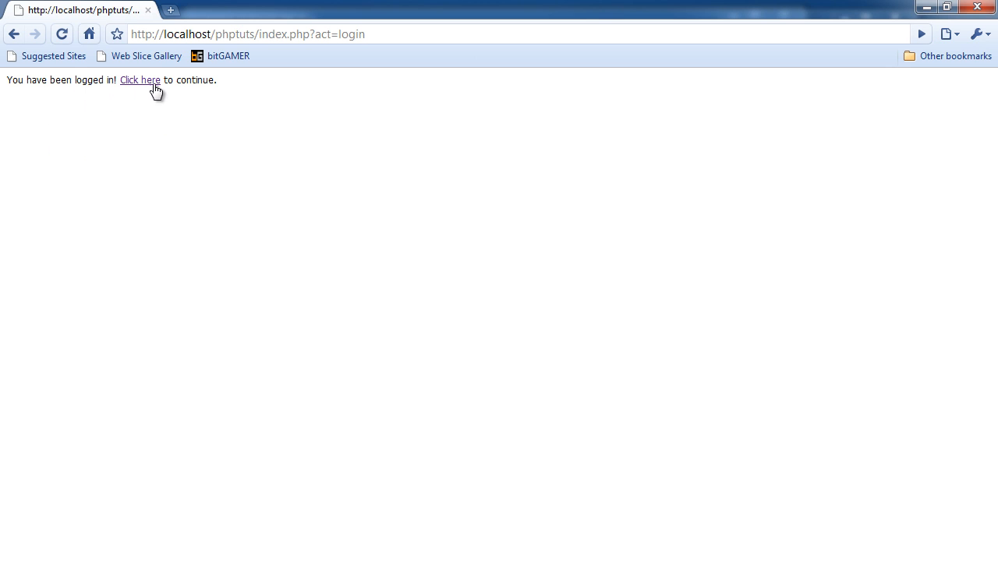
pyautogui.click(140, 79)
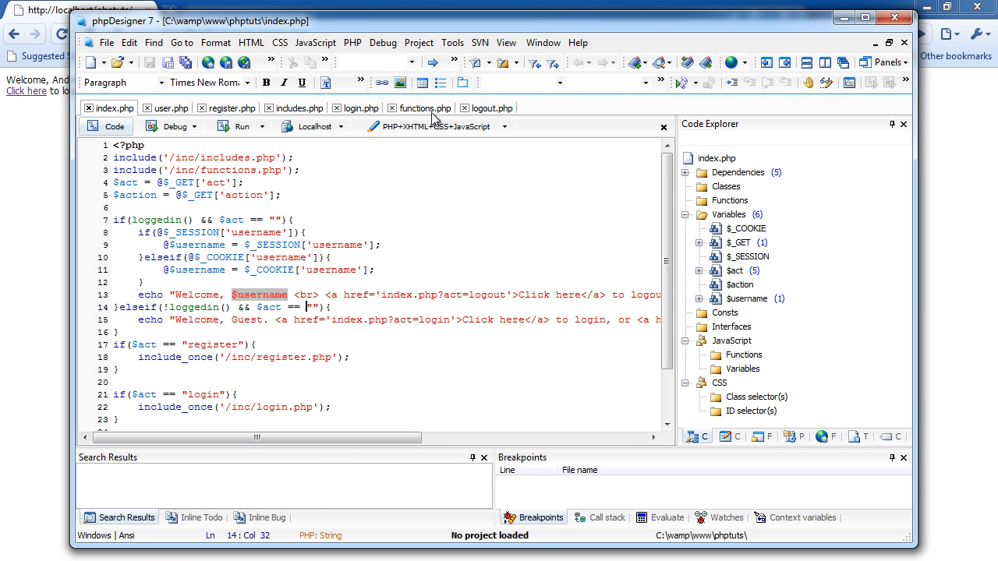
pyautogui.click(299, 108)
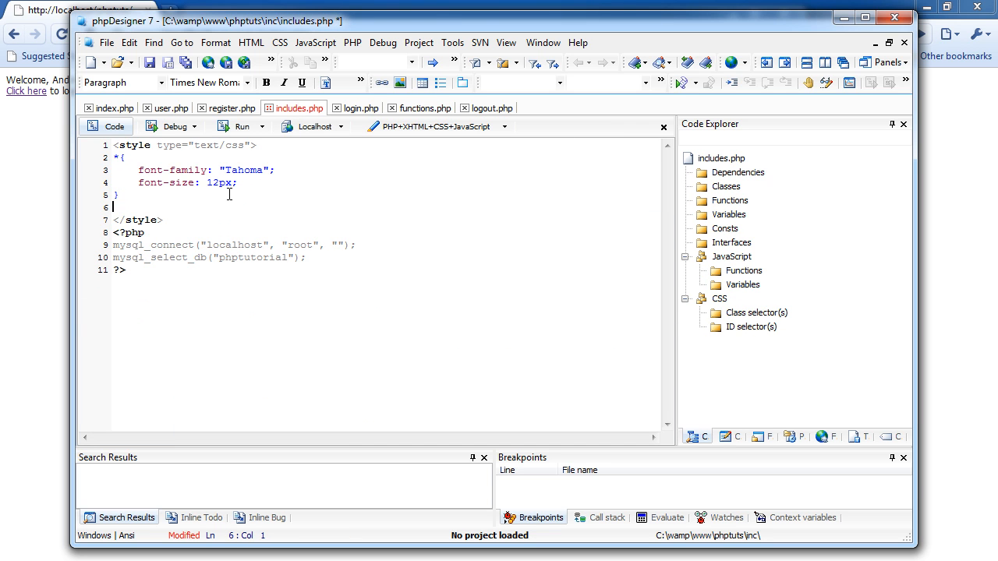
# - Add a legend rule with font-size 14px below the universal rule
pyautogui.press('Return')
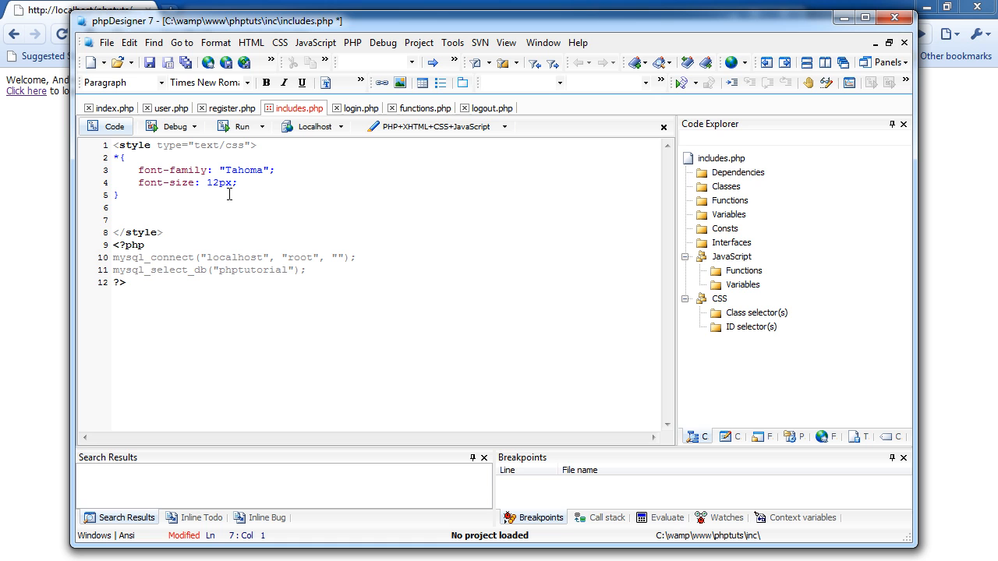
pyautogui.write('#')
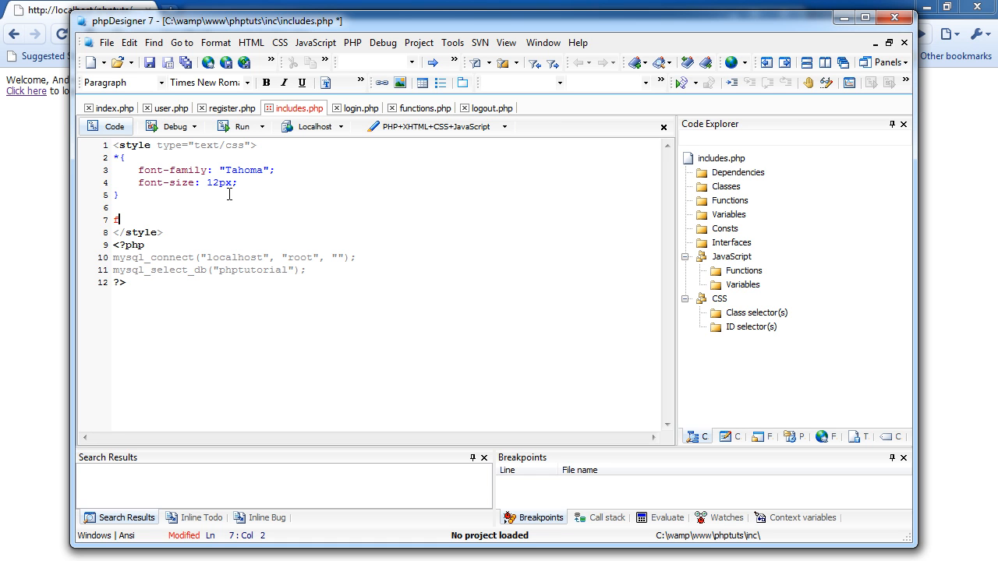
pyautogui.press('Backspace')
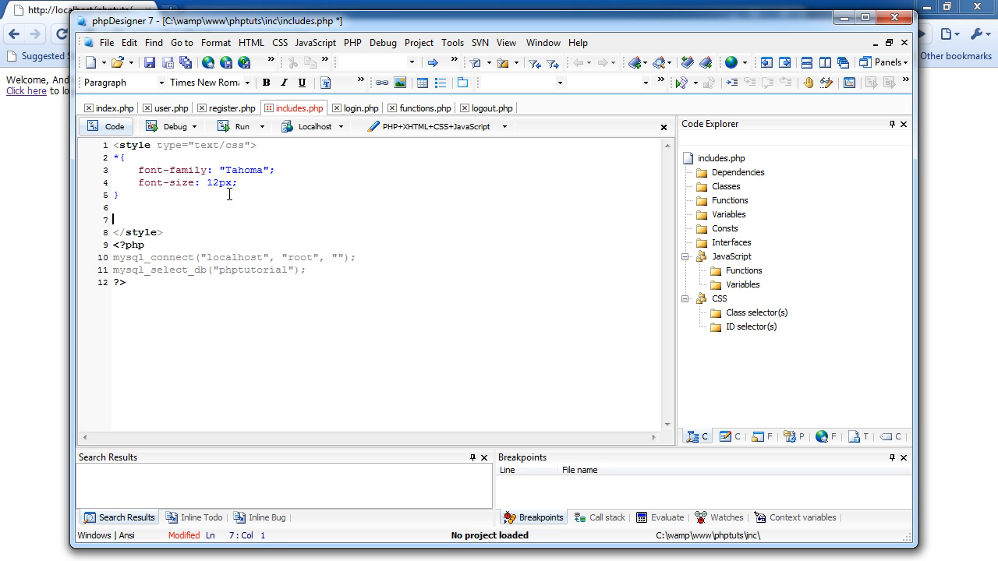
pyautogui.write('legend')
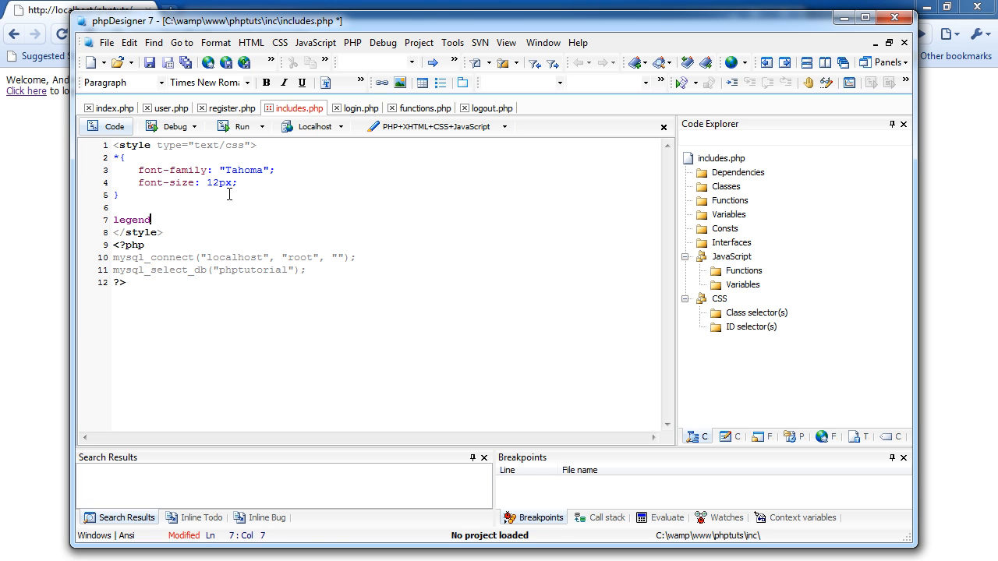
pyautogui.write('{')
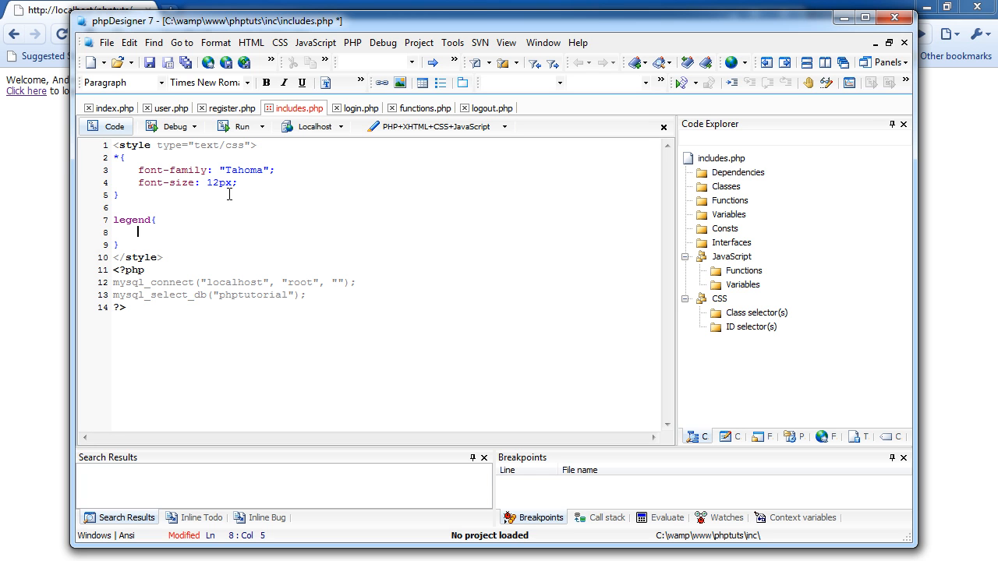
pyautogui.write('font-size:')
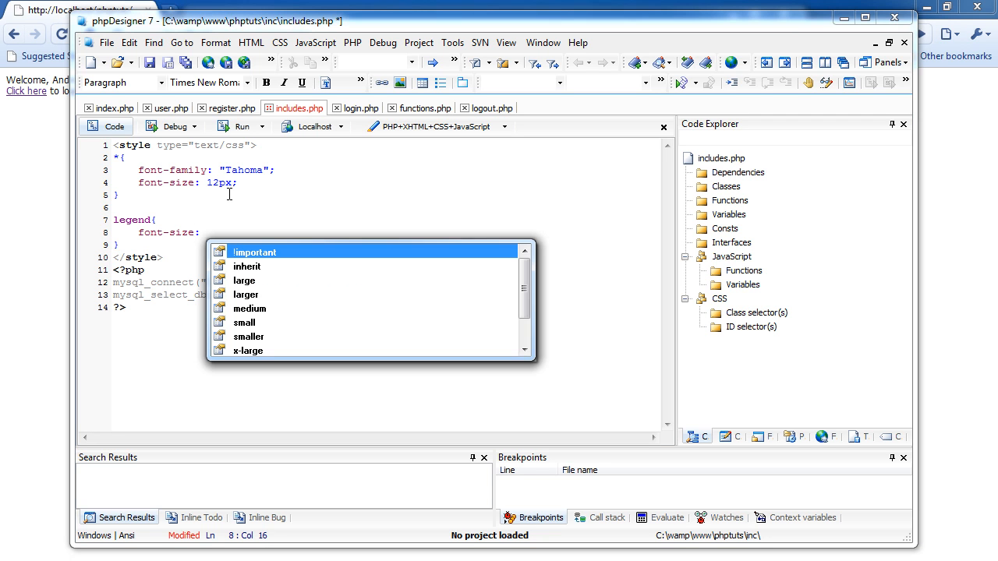
pyautogui.write('14px;')
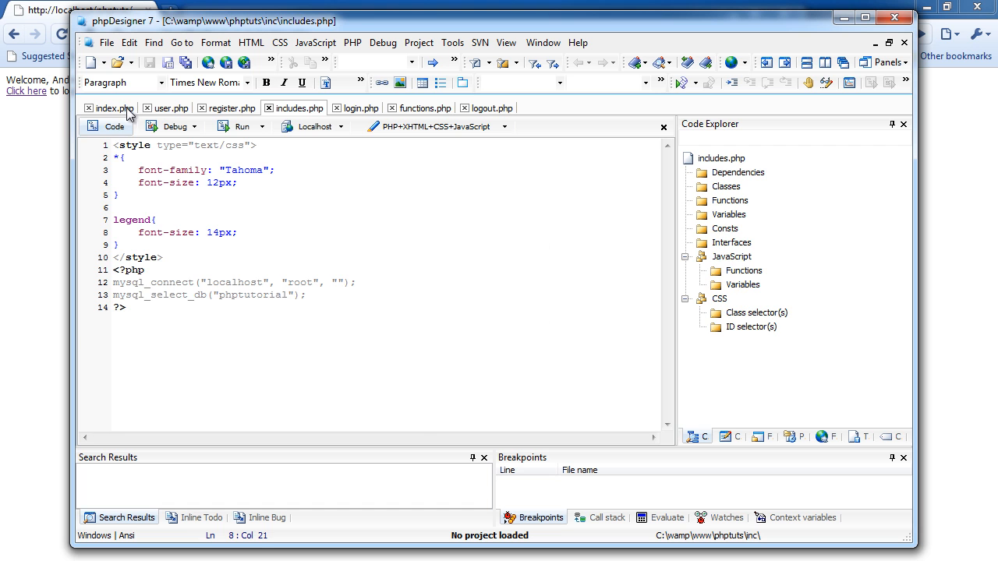
# - Add <fieldset><legend>test</legend></fieldset> after the logout text in index.php's welcome echo and preview it
pyautogui.click(109, 107)
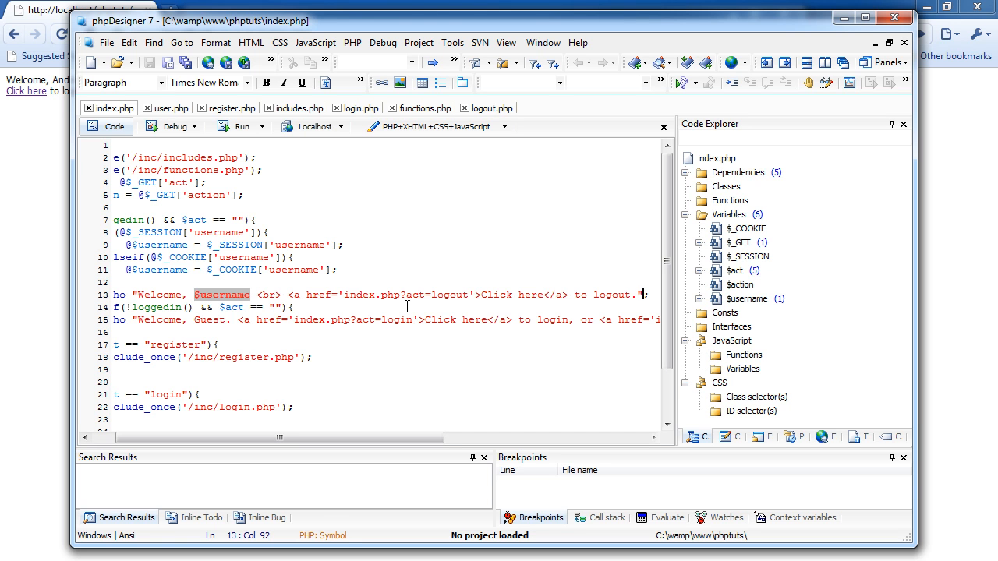
pyautogui.write('<legend>test</legend>')
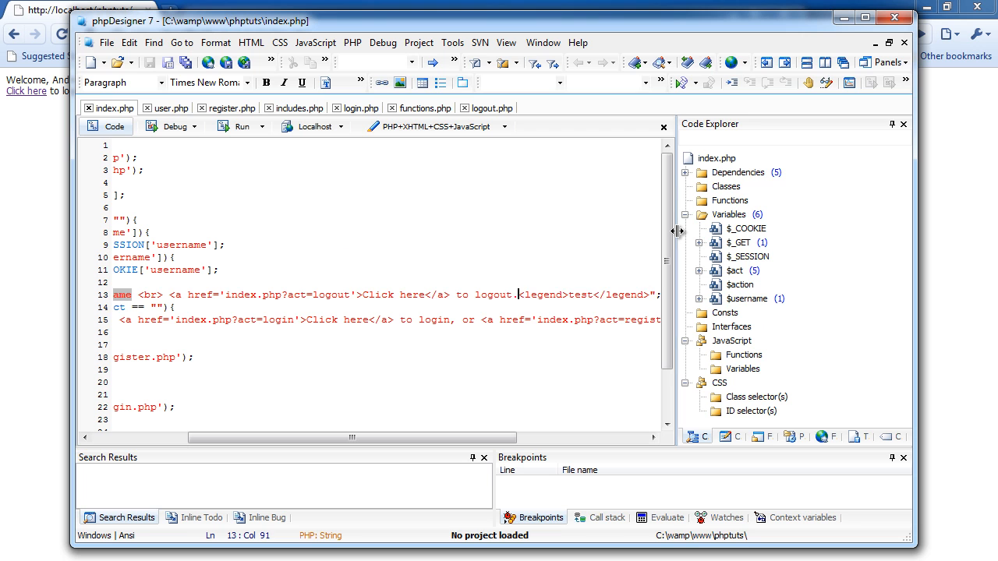
pyautogui.write('fieldset<')
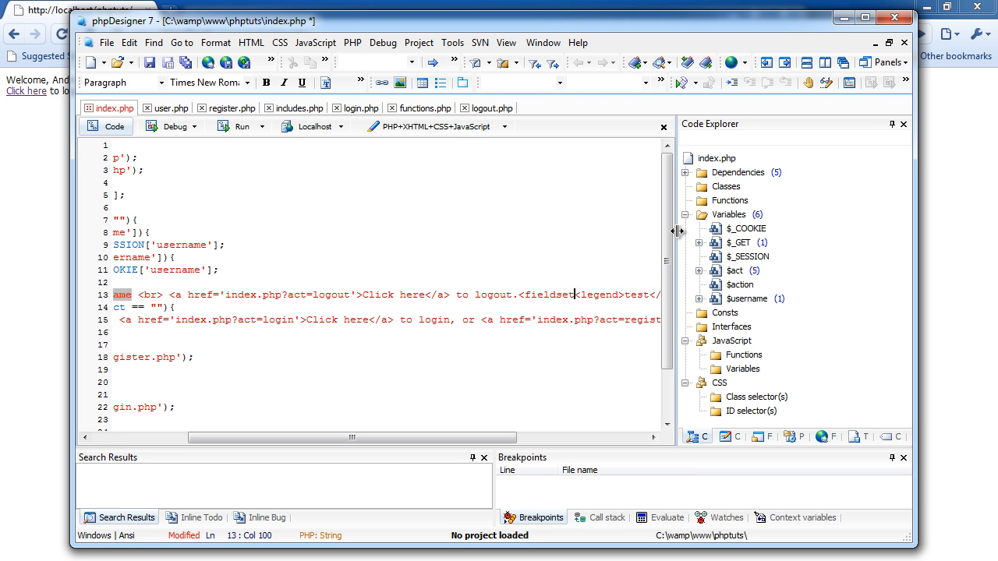
pyautogui.doubleClick(549, 294)
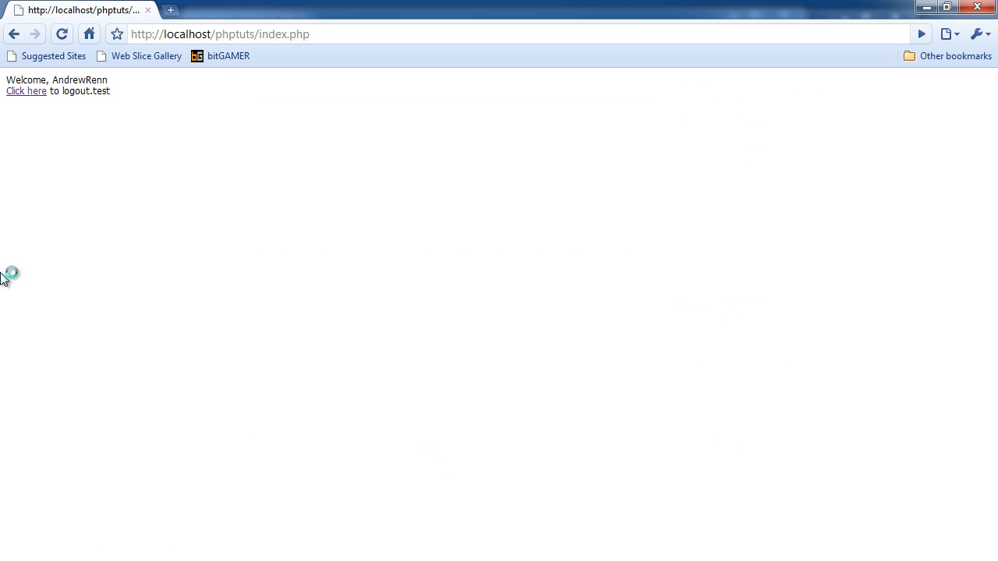
pyautogui.click(25, 91)
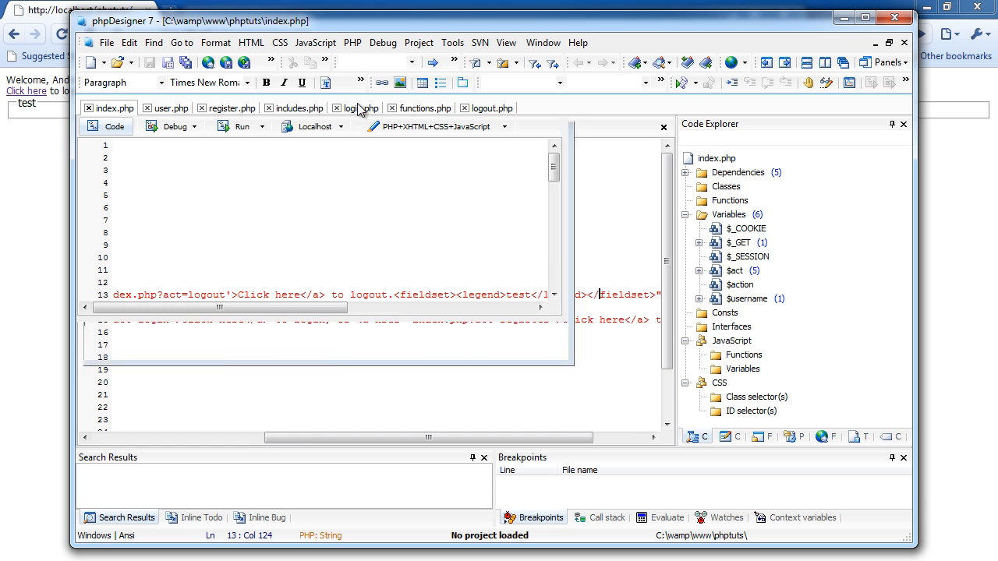
# - Raise the legend font size in includes.php to 25px, then begin a new PHP file
pyautogui.click(297, 108)
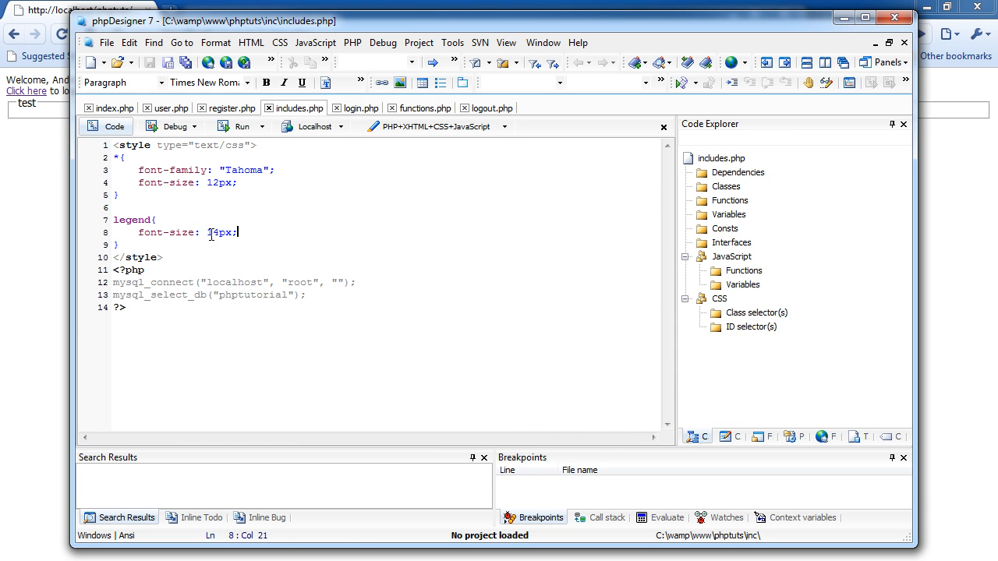
pyautogui.doubleClick(215, 233)
pyautogui.write('5')
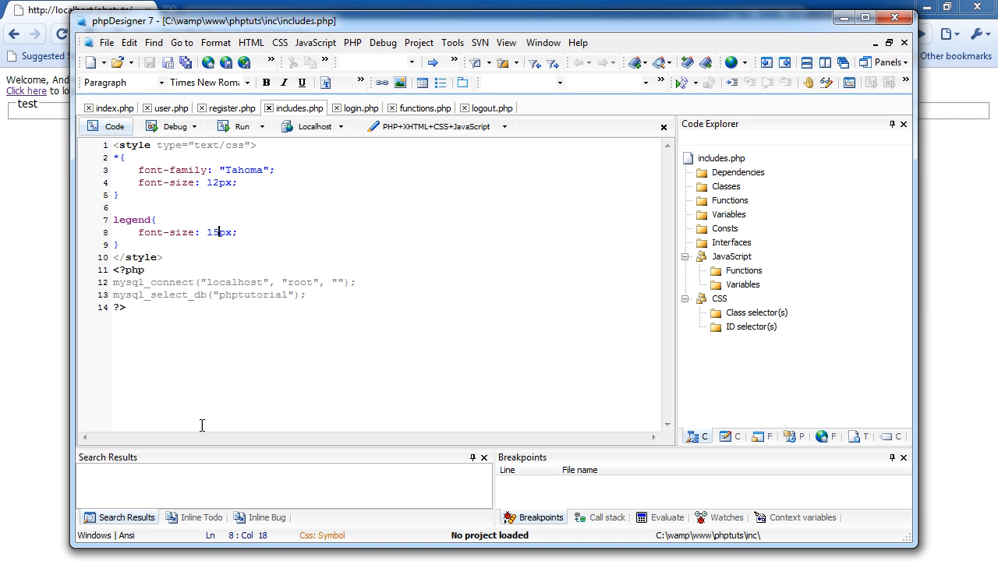
pyautogui.doubleClick(212, 232)
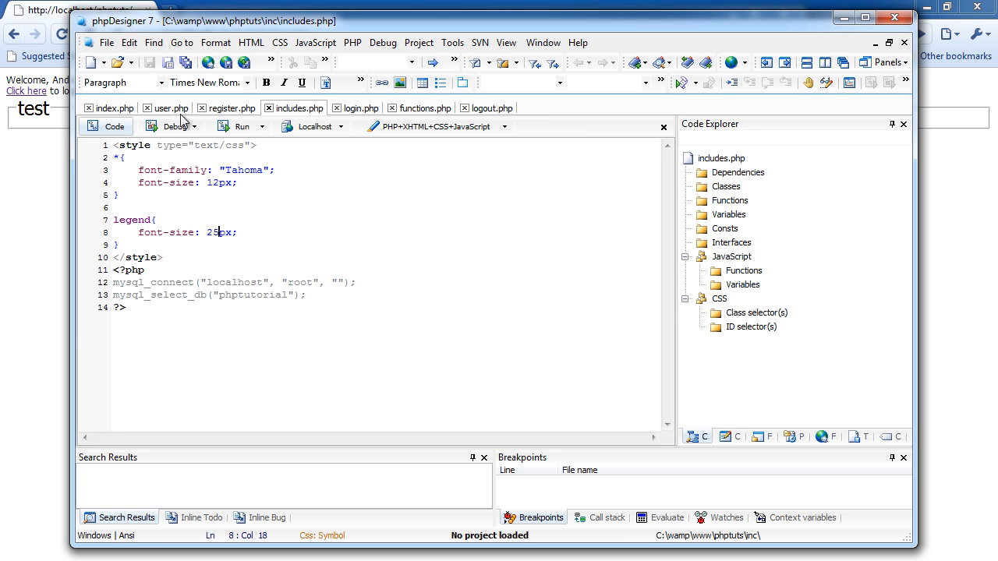
pyautogui.click(112, 107)
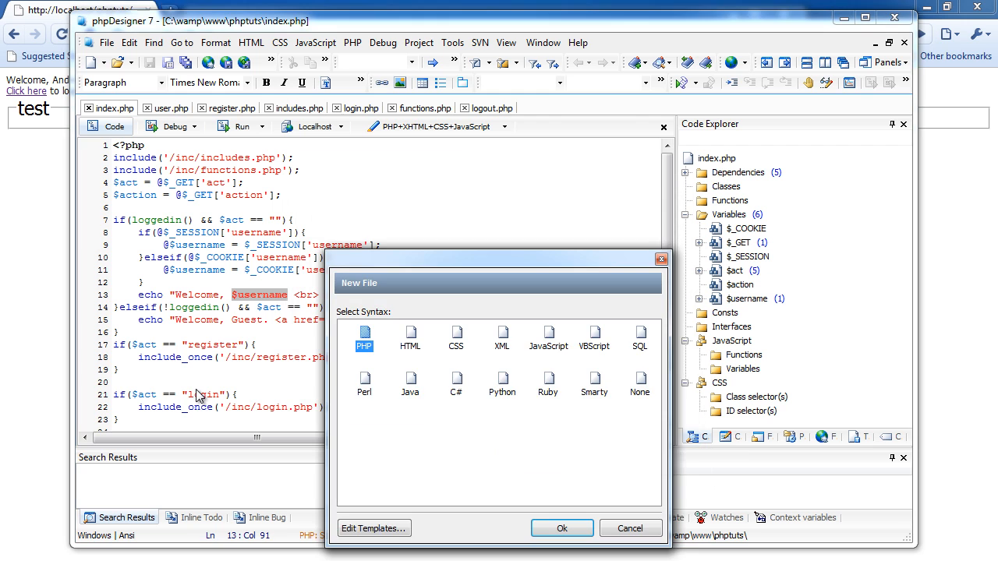
# - Create a new PHP file containing echo "hello"; on its middle line
pyautogui.click(561, 528)
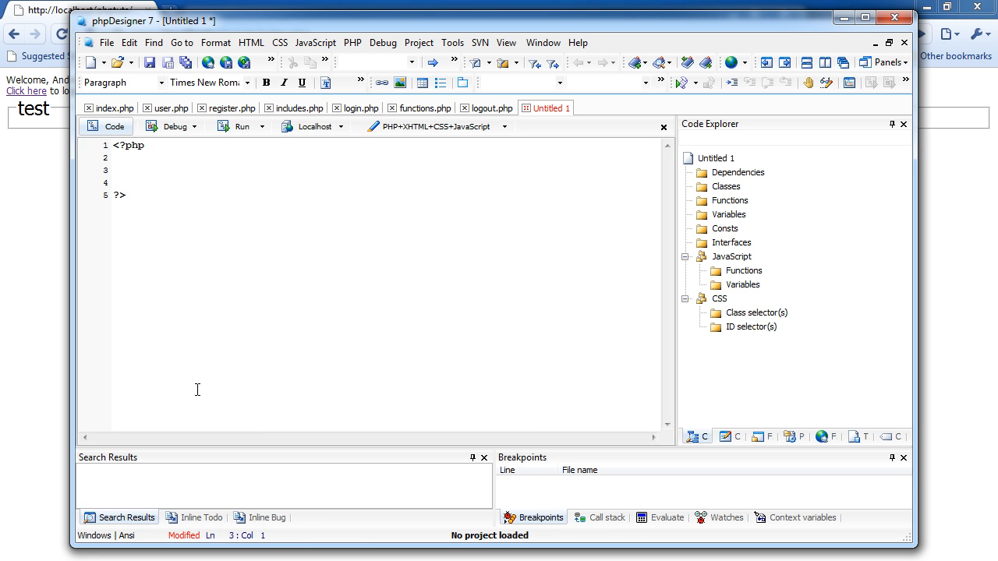
pyautogui.click(114, 168)
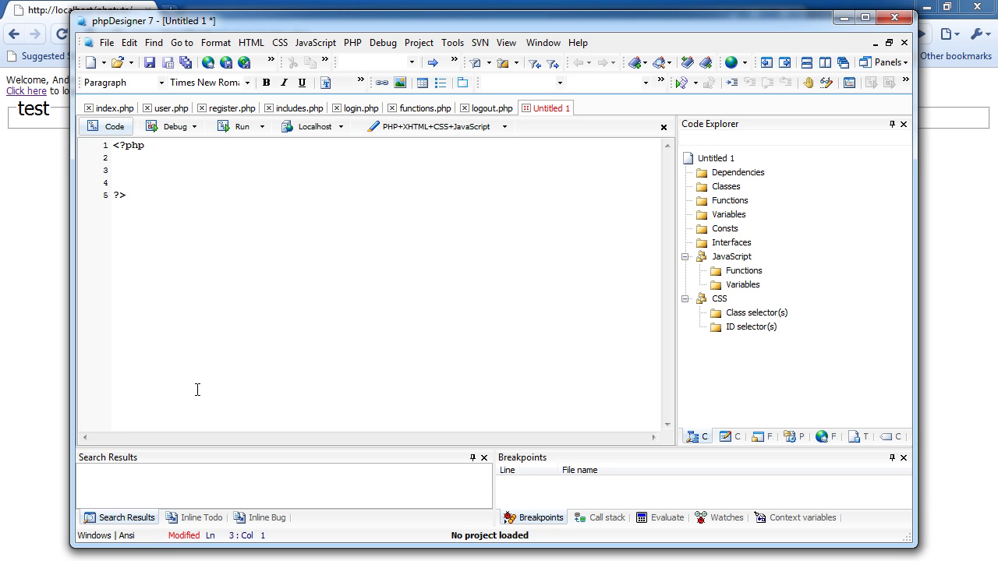
pyautogui.click(112, 169)
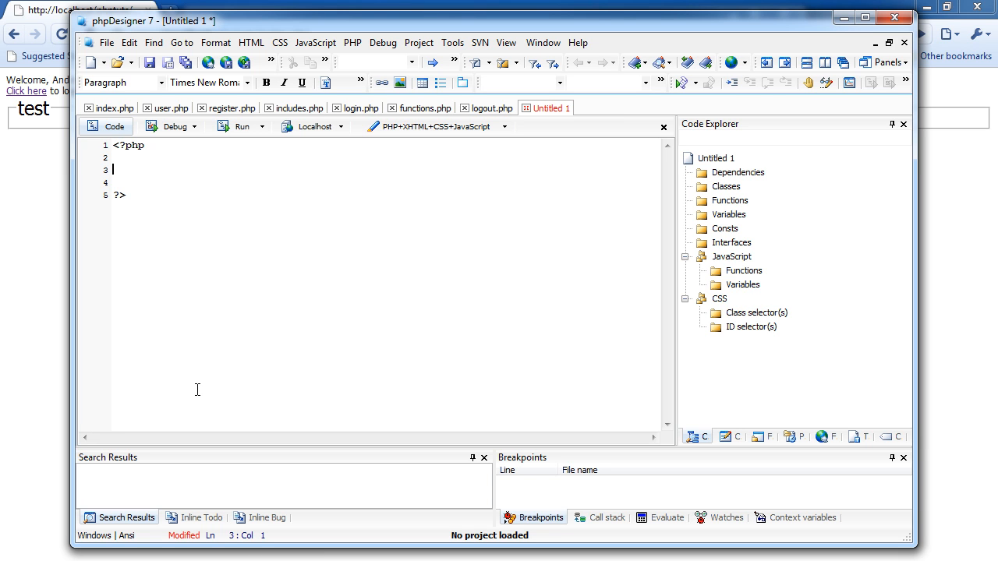
pyautogui.write('echo "hello";')
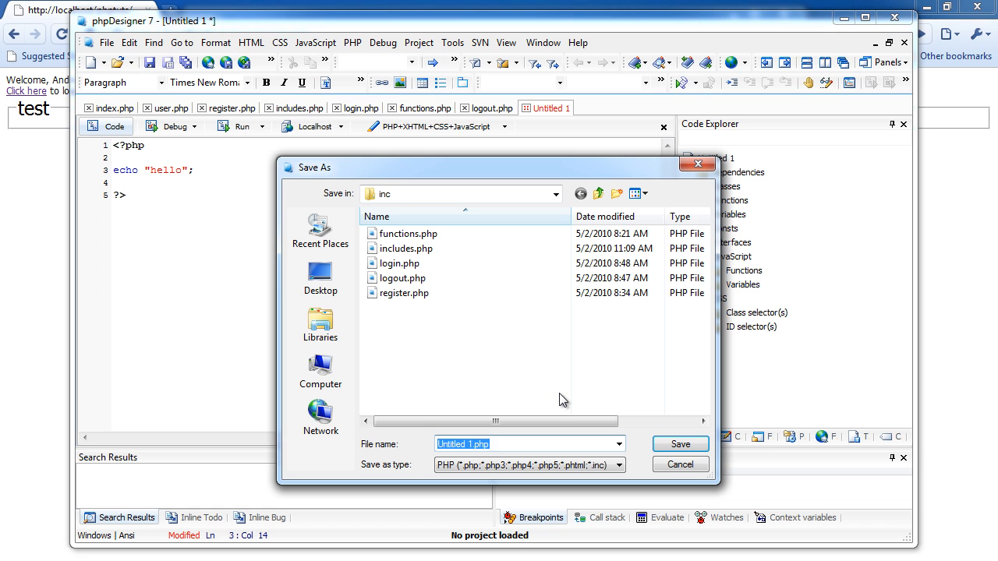
# - Save the new file as user.php in the inc folder
pyautogui.write('user.php')
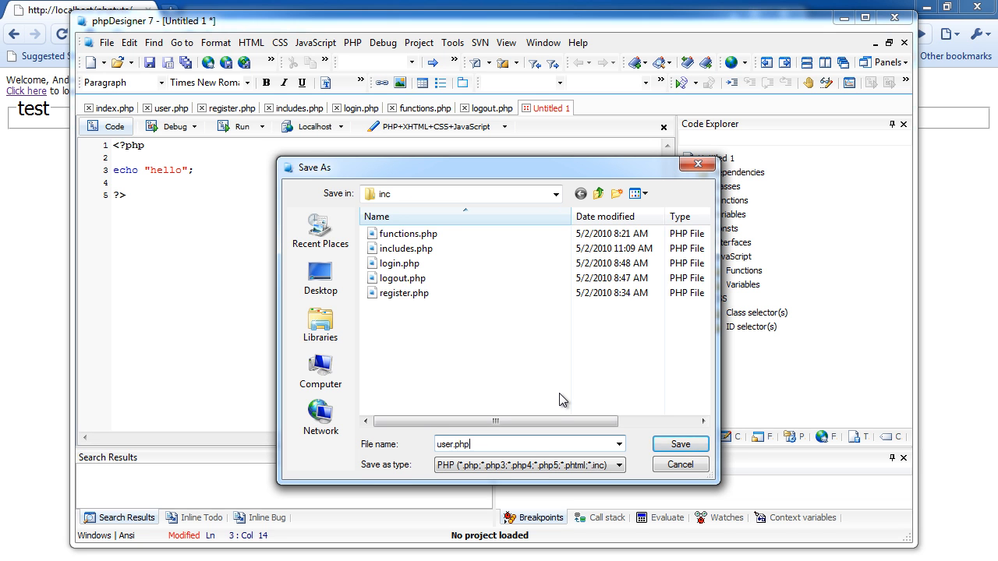
pyautogui.click(680, 443)
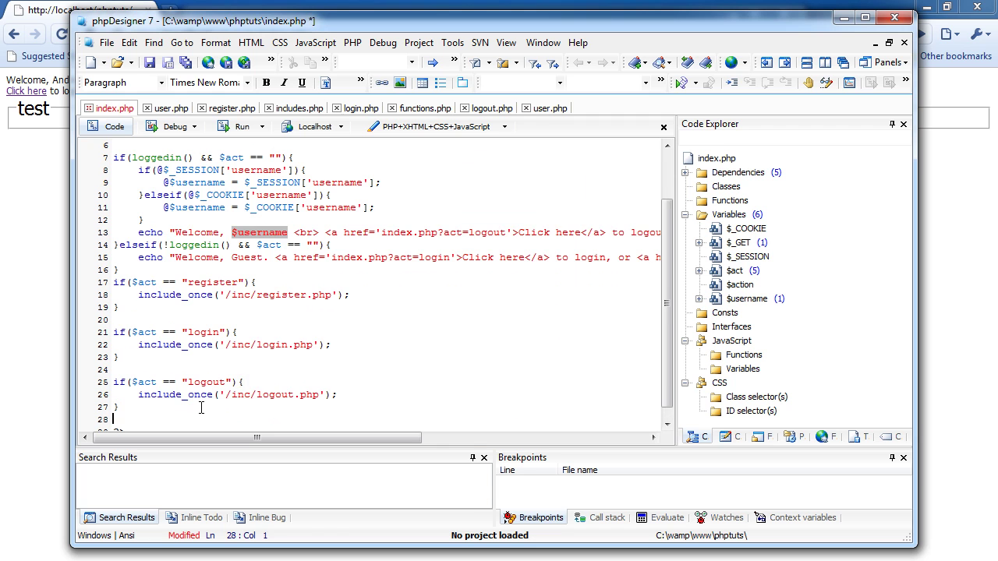
# - Add if($act == "user"){ include_once('/inc/user.php'); } to index.php so ?act=user shows hello
pyautogui.write('if($a')
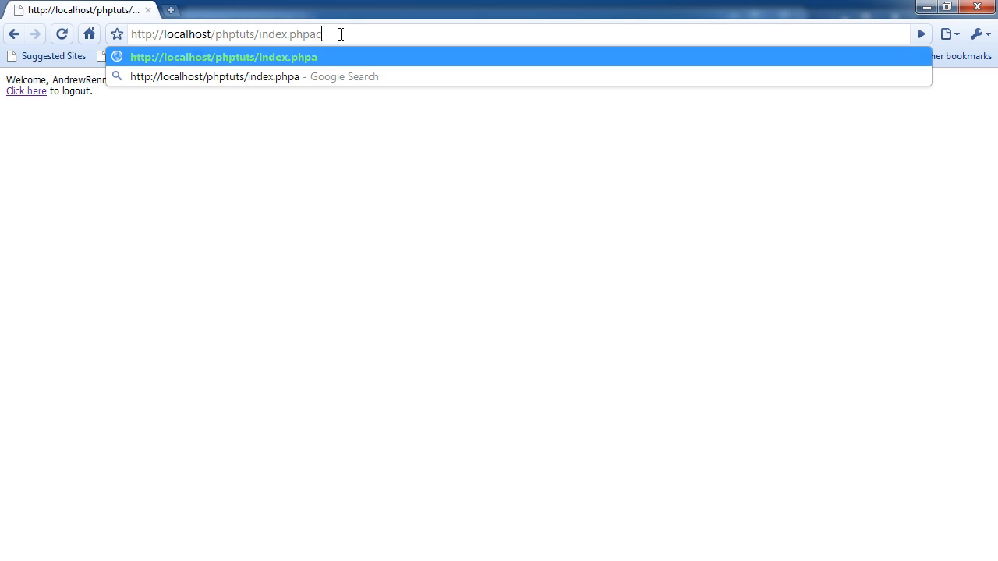
pyautogui.write('?act=login')
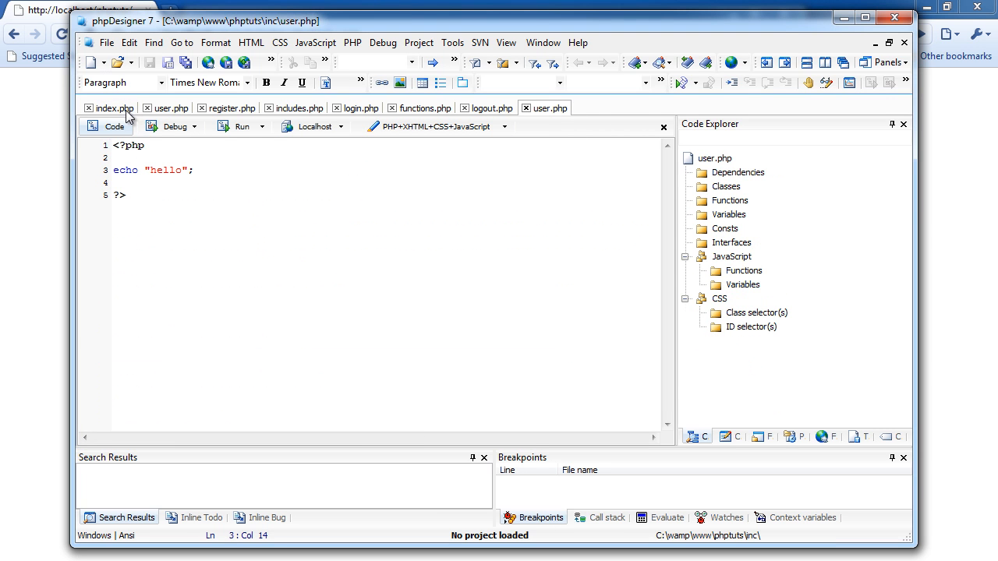
pyautogui.click(112, 108)
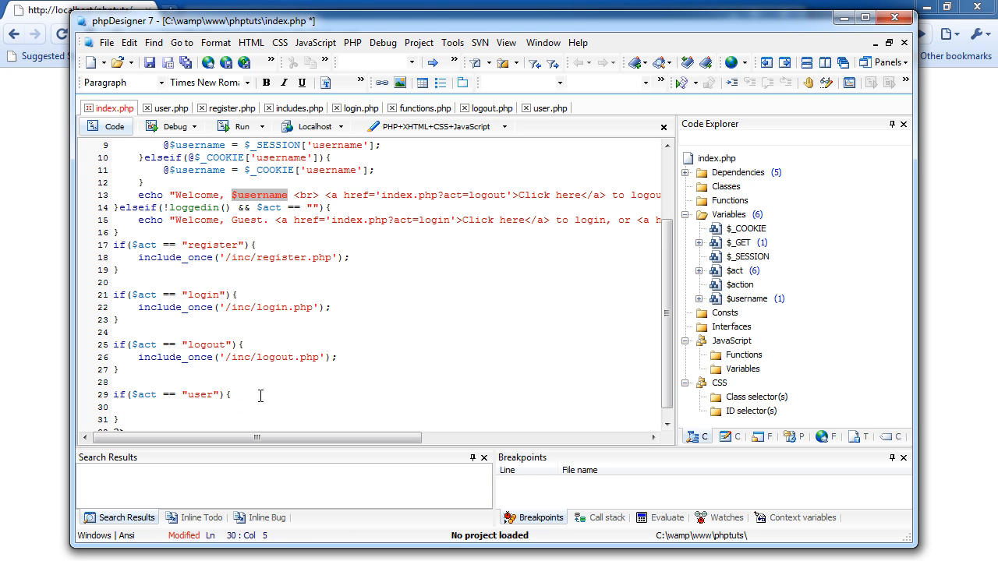
pyautogui.write("include_once('')")
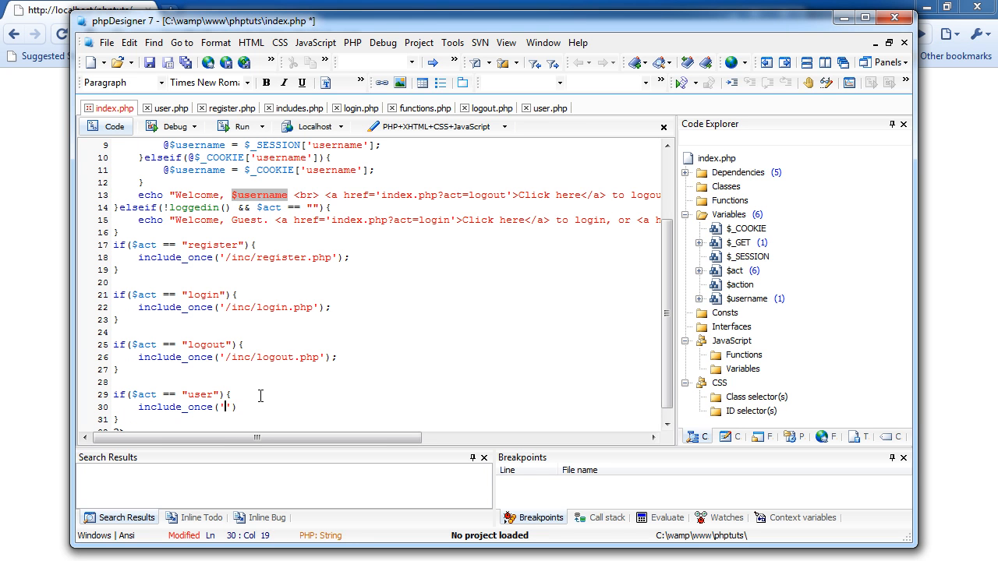
pyautogui.write('/inc/')
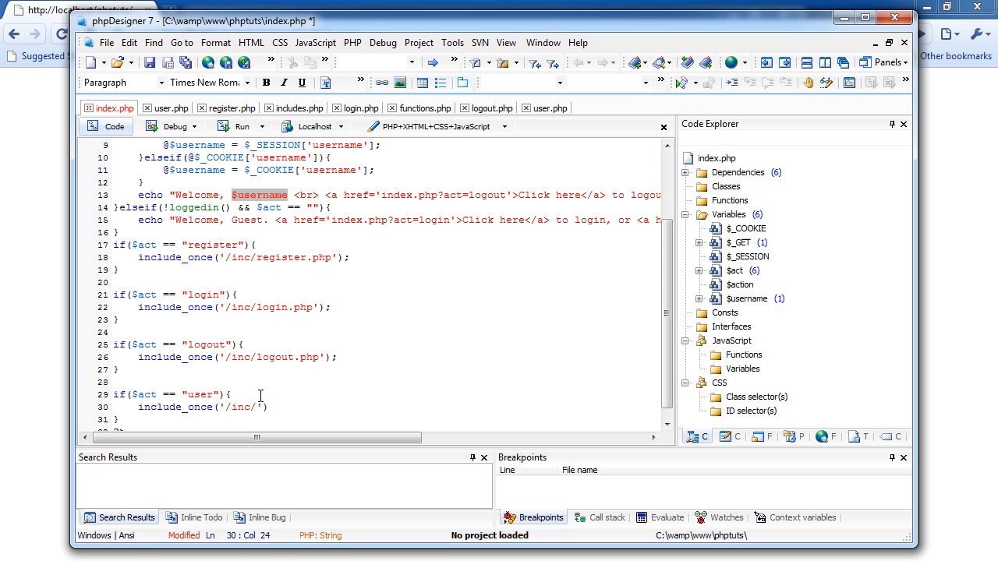
pyautogui.write("user.php');")
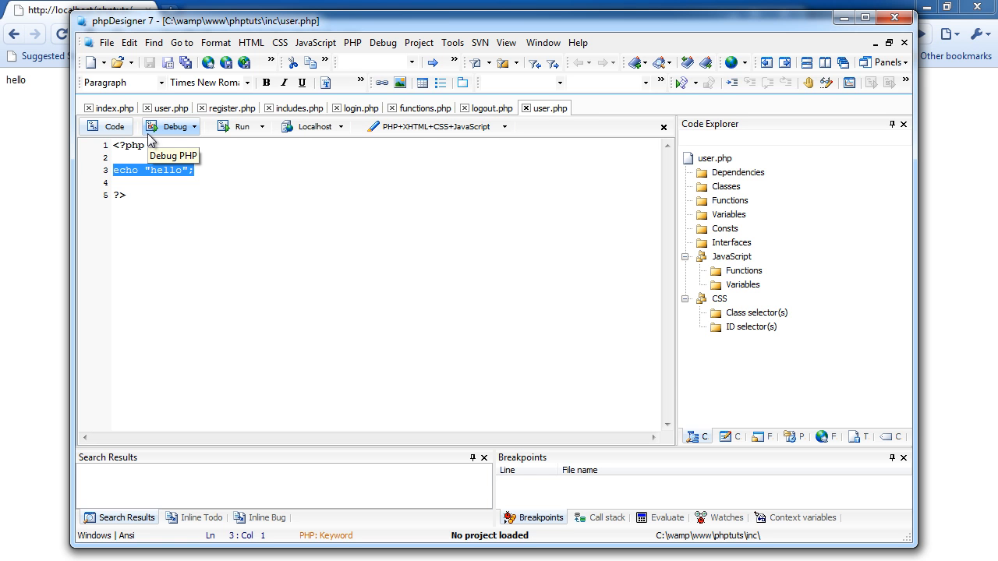
pyautogui.click(113, 107)
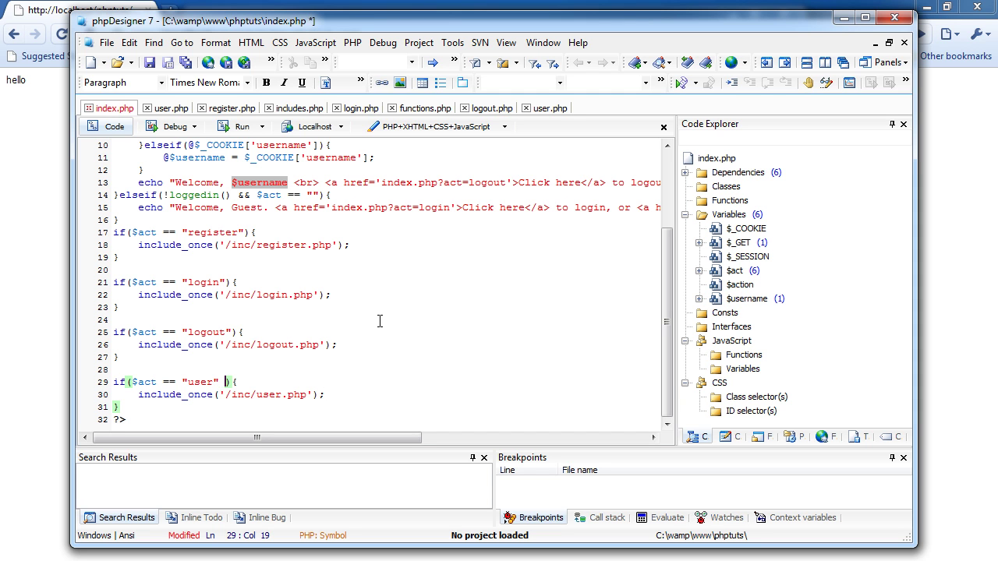
pyautogui.write('&&')
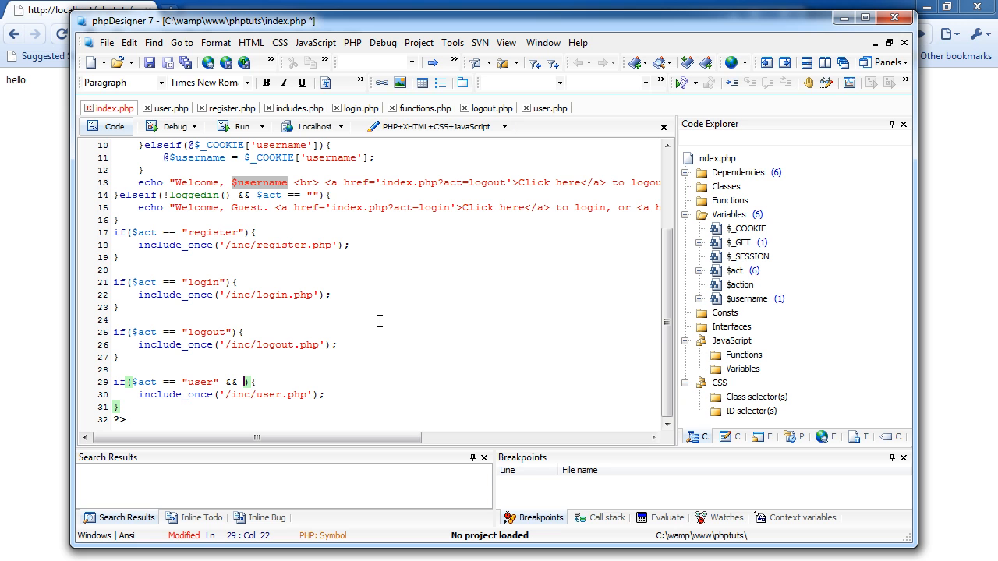
pyautogui.write('ac')
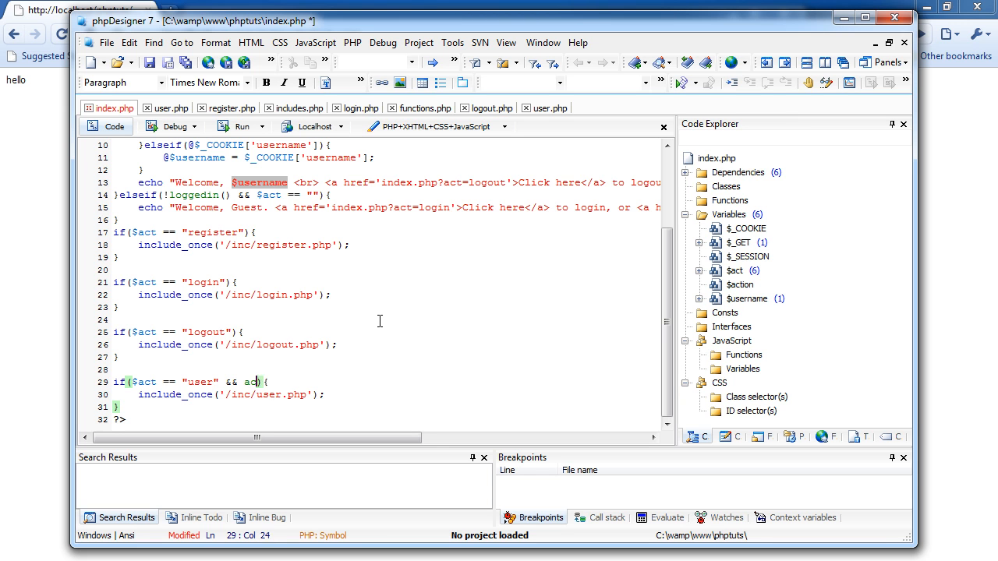
pyautogui.press('BackSpace')
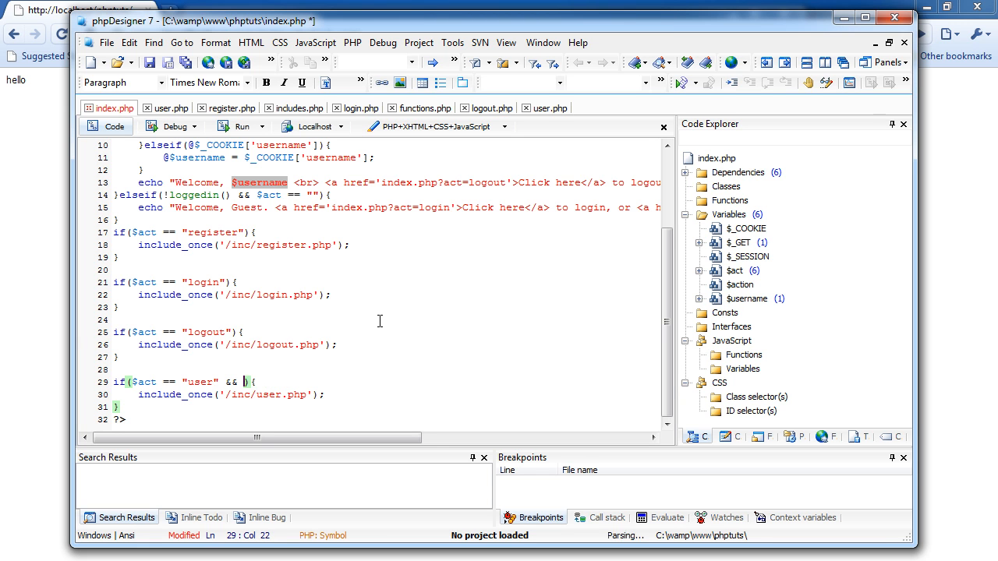
pyautogui.write('$action == "id')
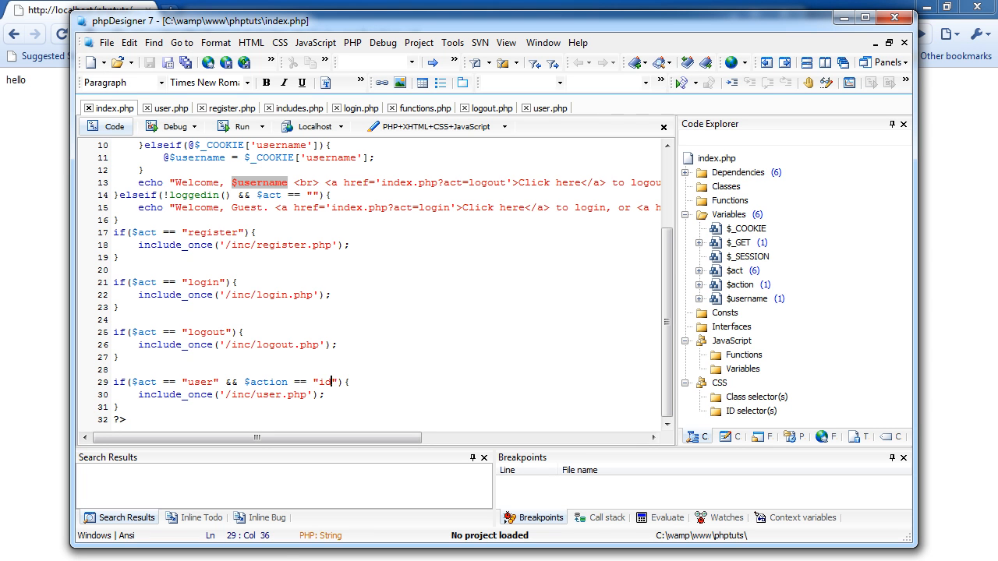
pyautogui.moveTo(311, 402)
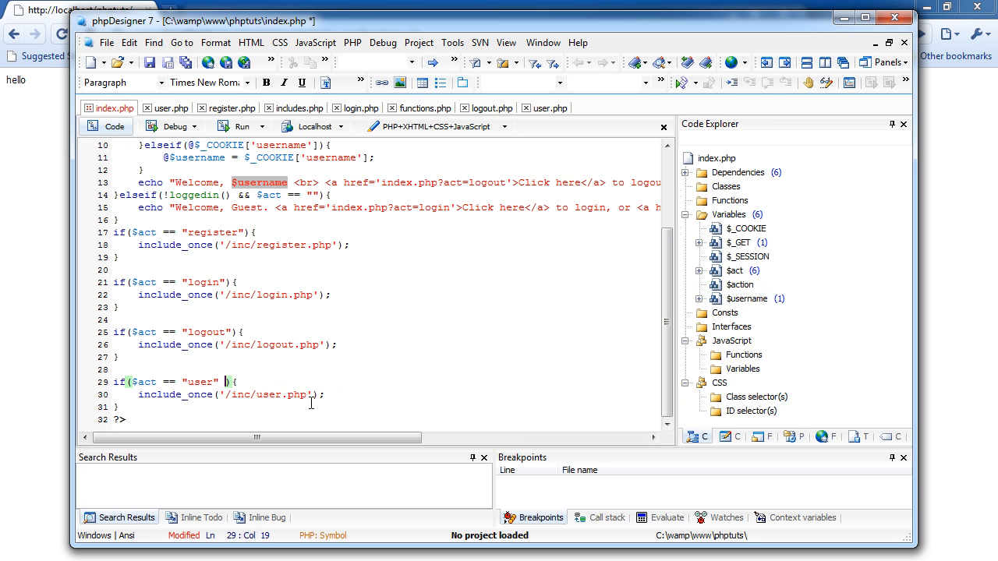
pyautogui.press('Backspace')
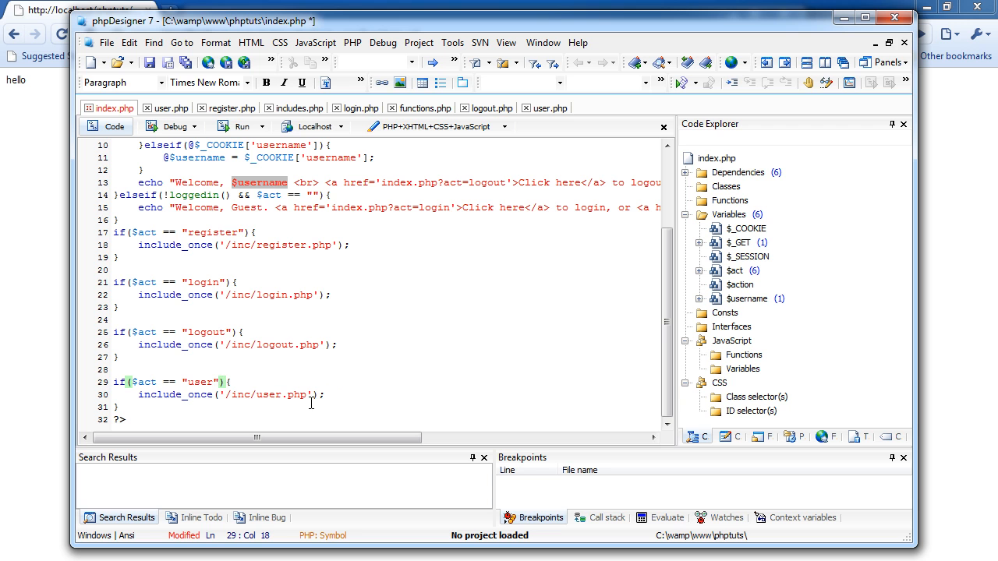
pyautogui.press('ctrl+s')
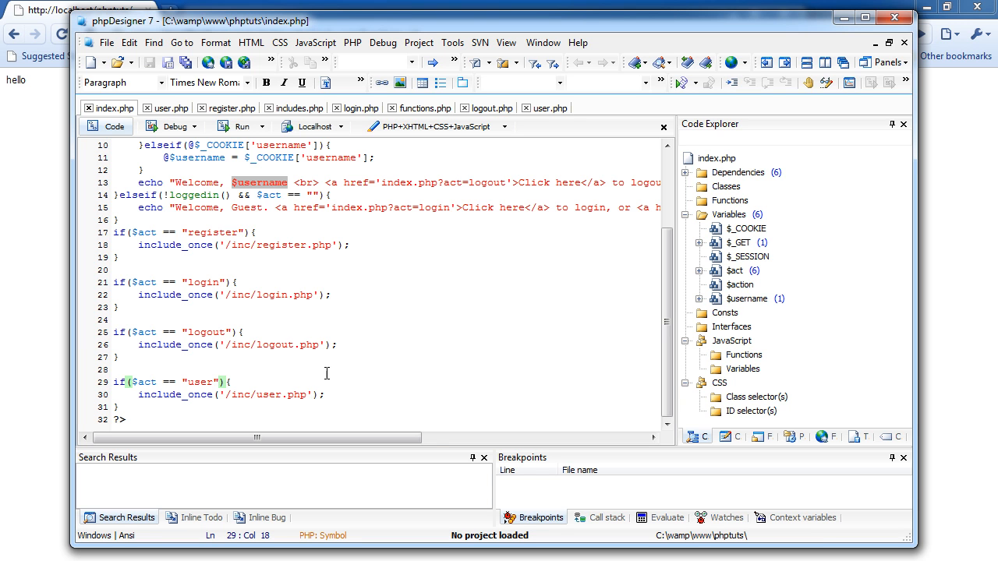
pyautogui.click(545, 108)
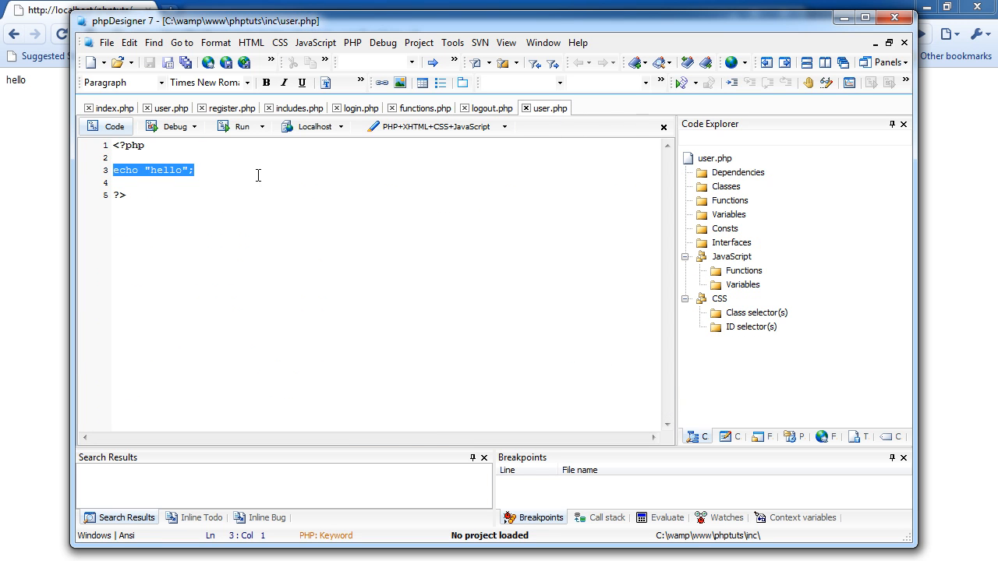
# - Replace the hello echo with if($_GET['id']){ echo "We have an id!"; }else{ }
pyautogui.click(175, 159)
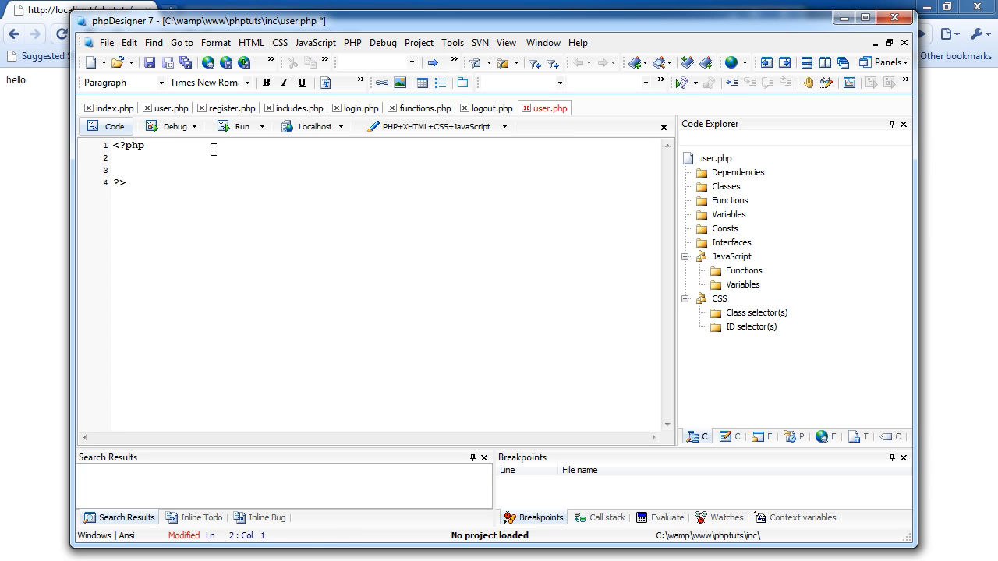
pyautogui.write('if ()')
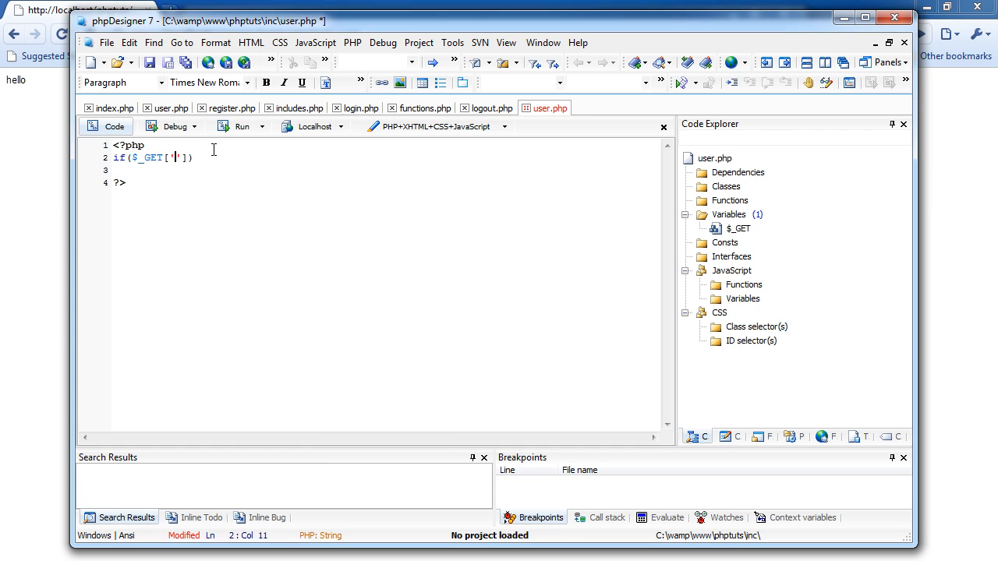
pyautogui.write('id')
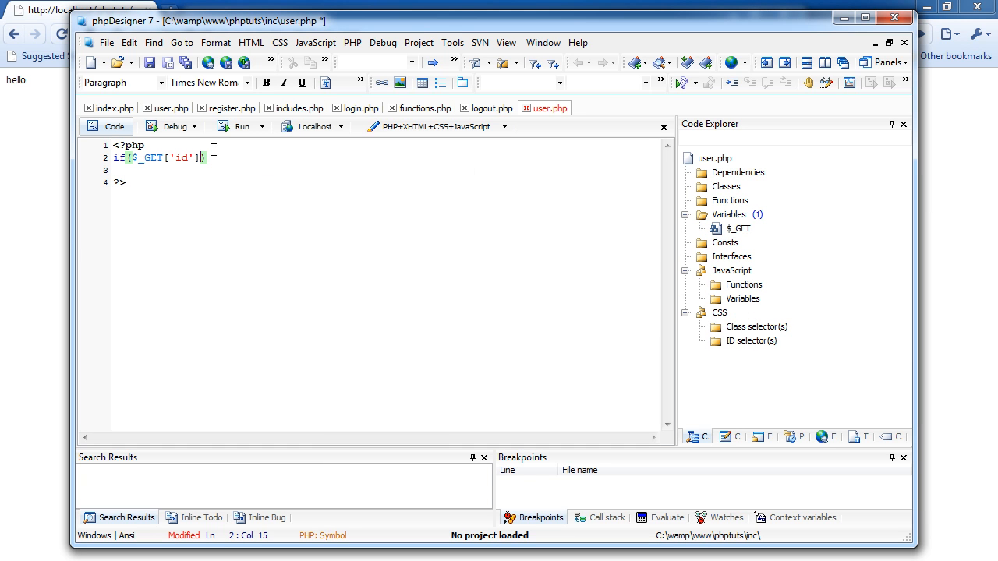
pyautogui.write('{')
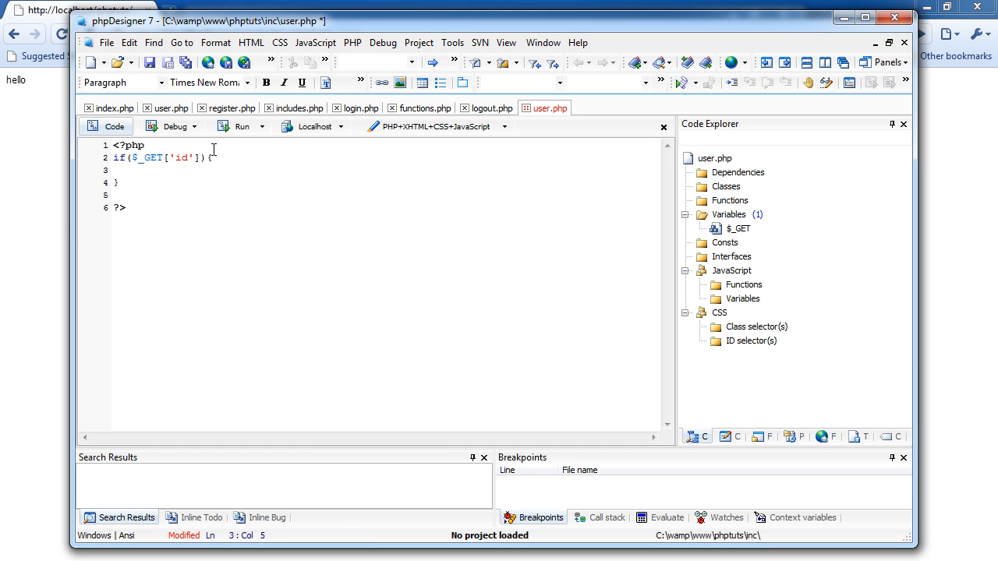
pyautogui.write('echo')
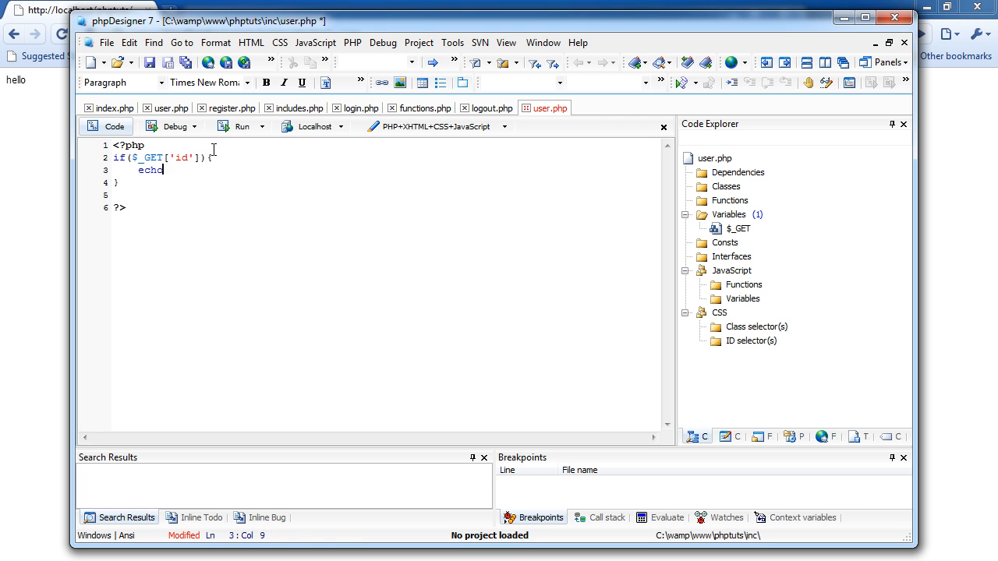
pyautogui.write('"We have an id!";')
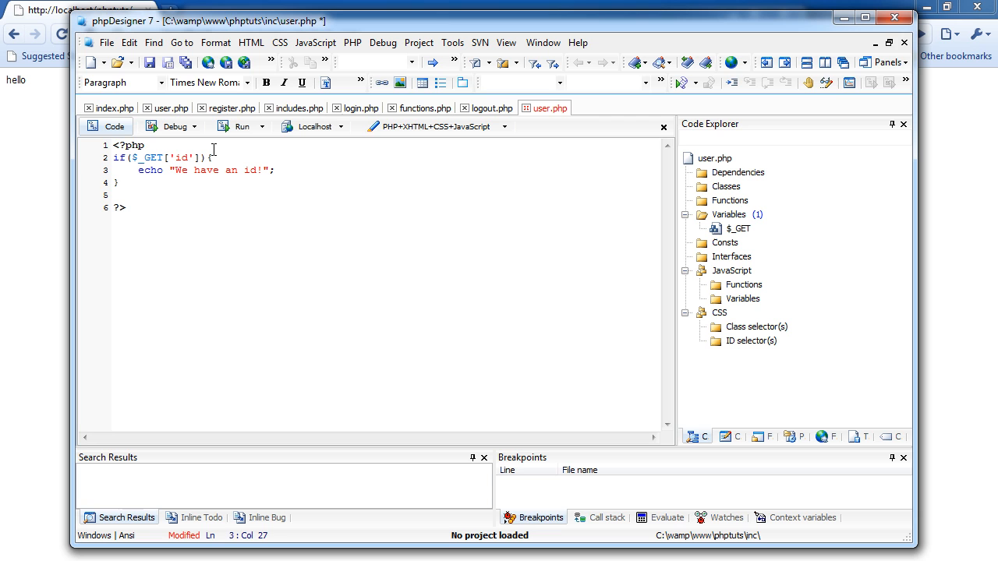
pyautogui.write('else{')
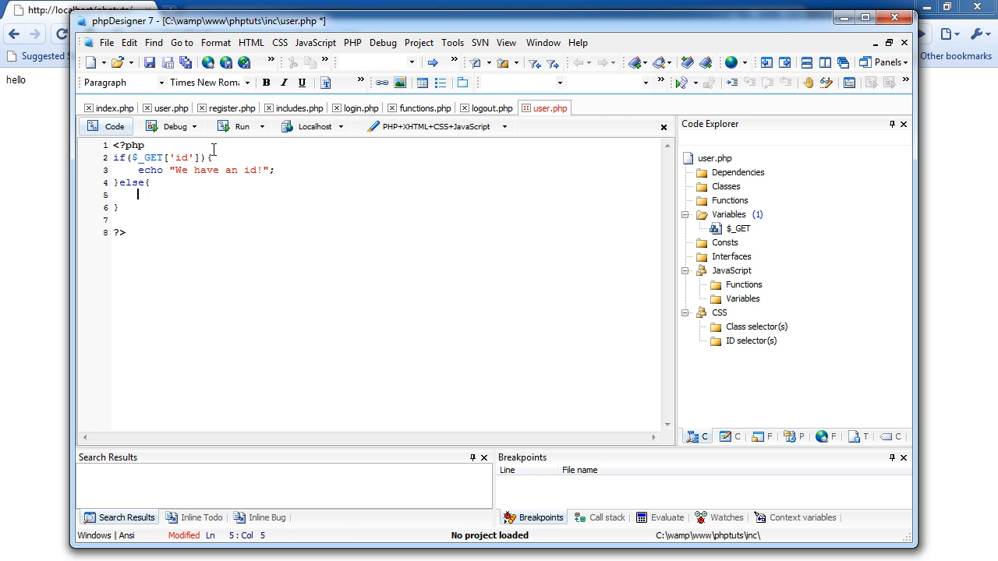